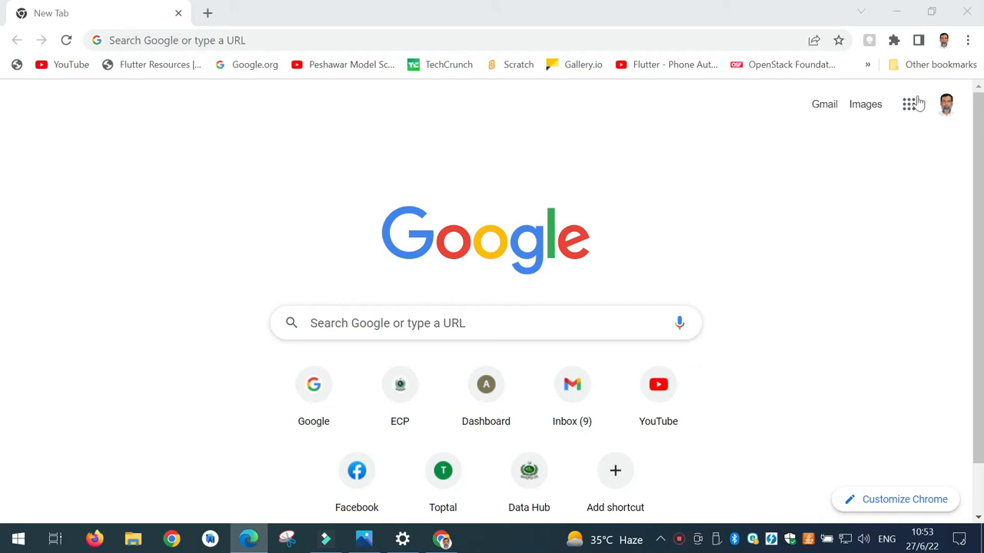
pyautogui.moveTo(36, 7)
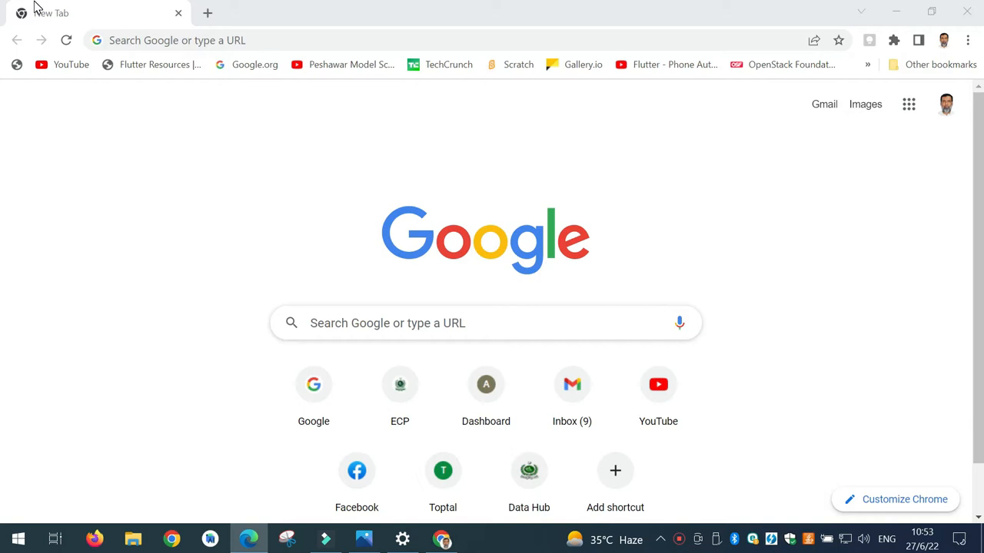
pyautogui.moveTo(35, 8)
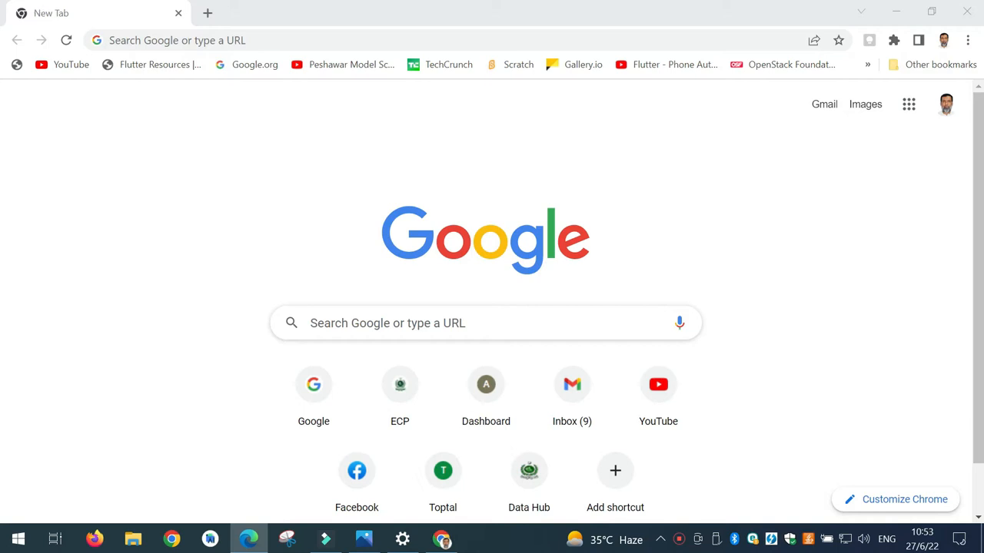
pyautogui.moveTo(99, 314)
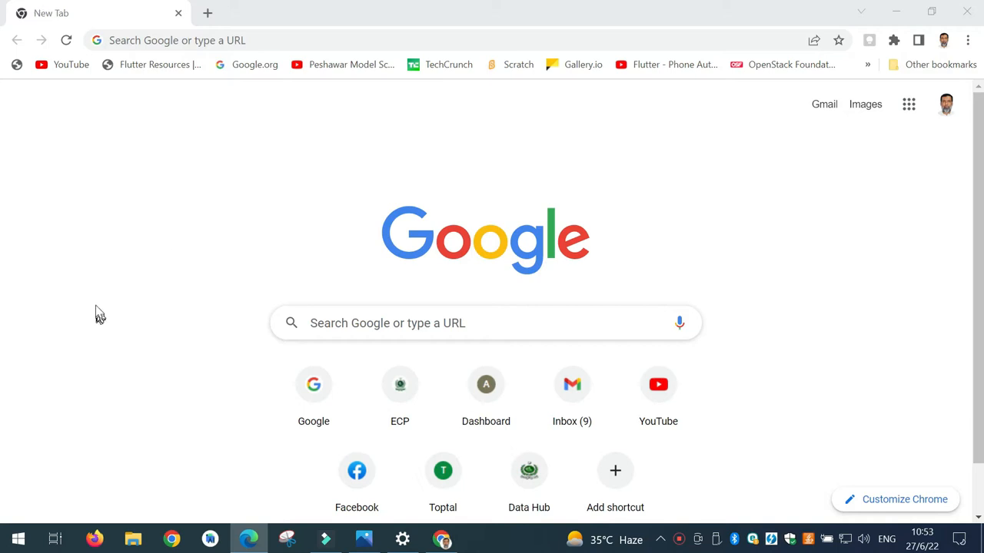
pyautogui.moveTo(245, 383)
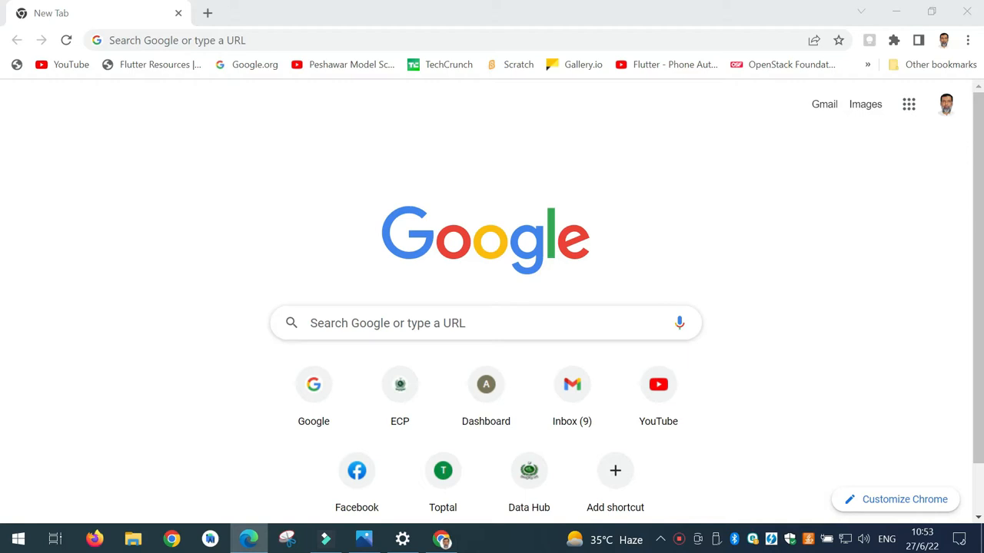
pyautogui.moveTo(195, 361)
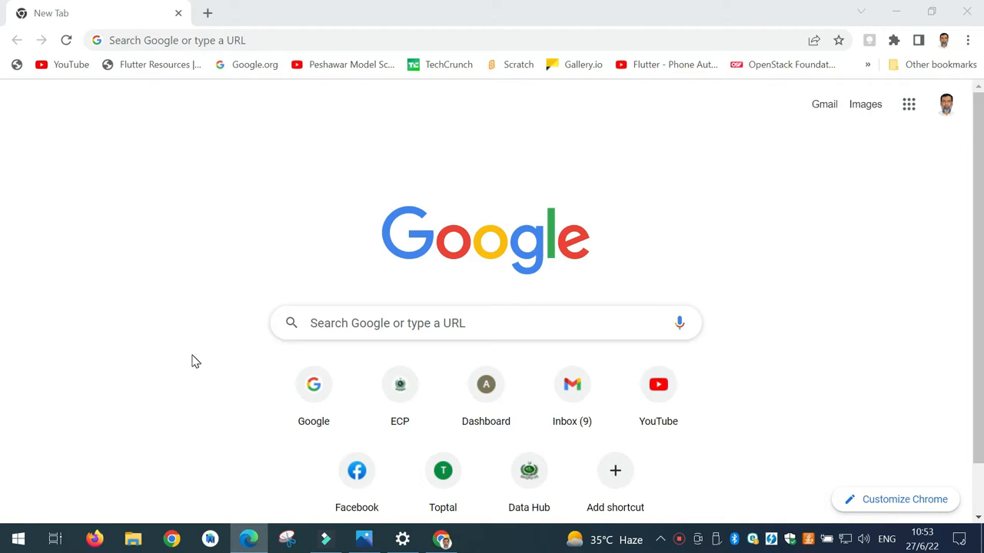
# Step: Open console.cloud.google.com and select the ecp-data project
pyautogui.write('console.cloud.google.com/welcome?project=ecp-data&pli=1')
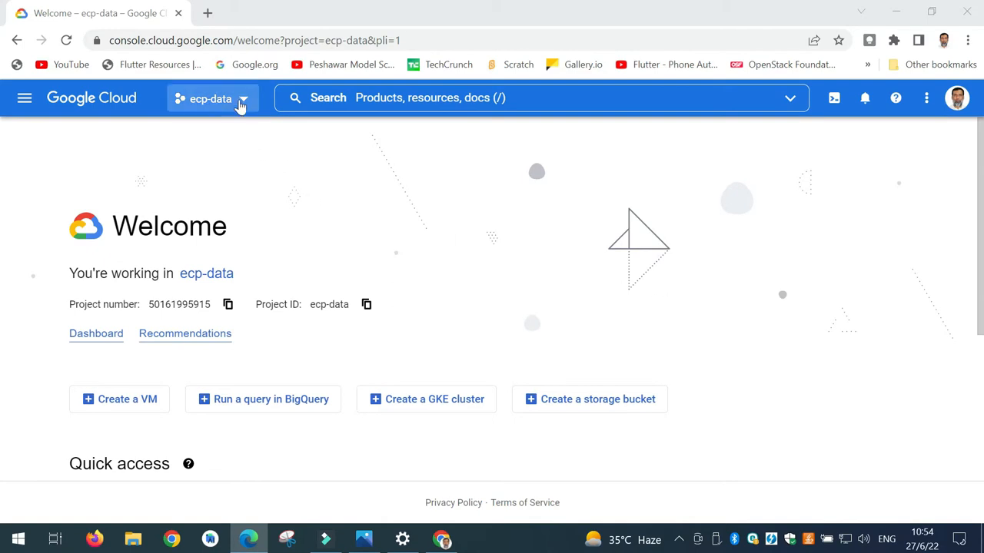
pyautogui.click(210, 98)
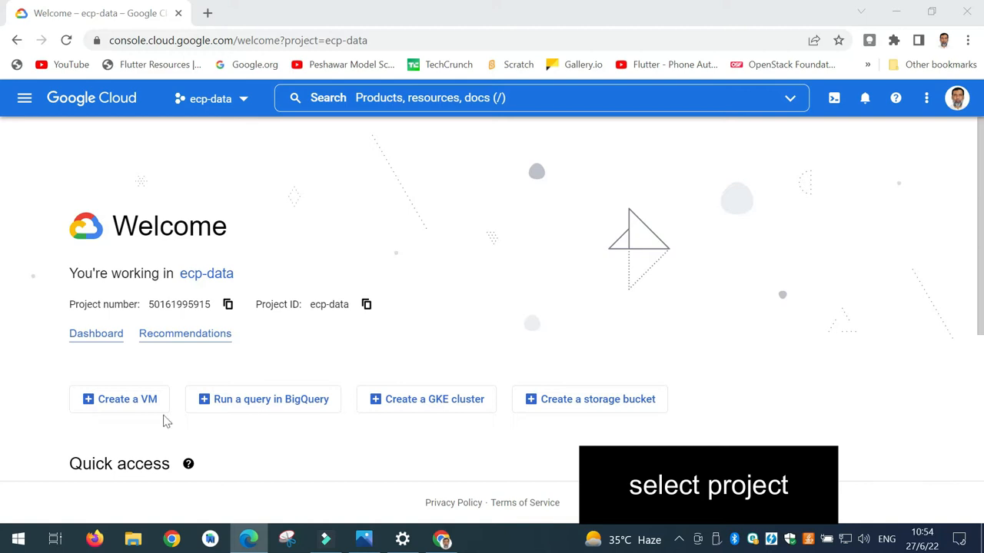
# Step: From the ecp-data dashboard, go to APIs & Services > Enabled APIs & services
pyautogui.click(24, 97)
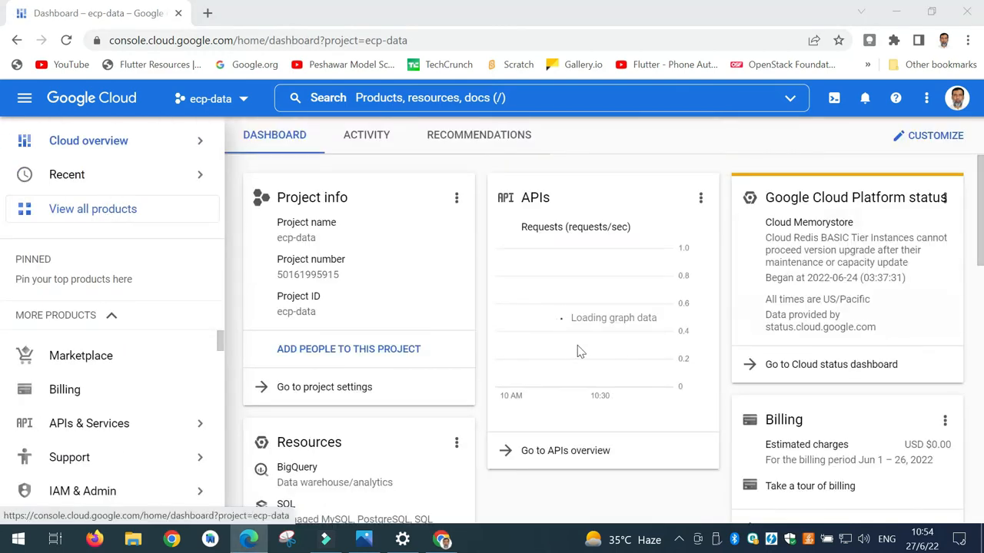
pyautogui.scroll(-3)
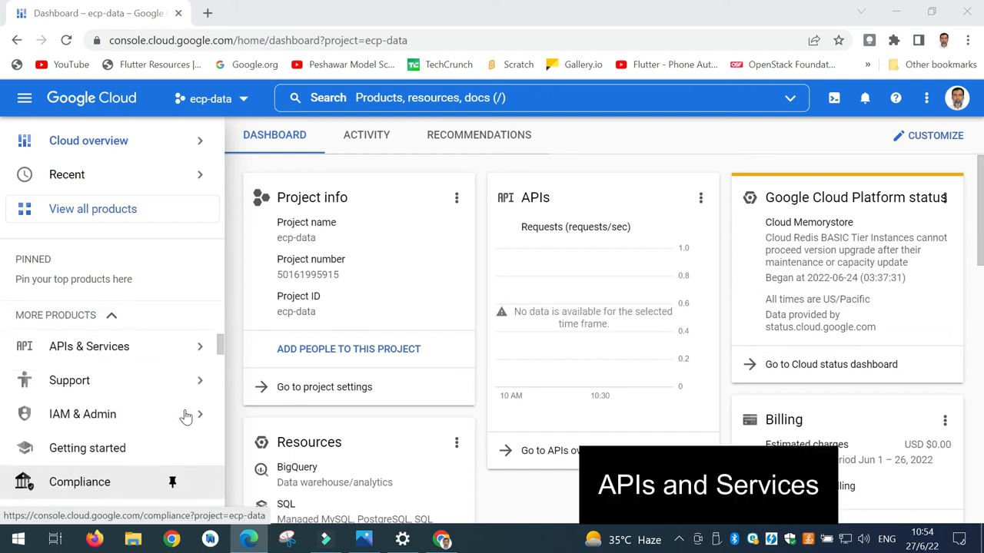
pyautogui.click(89, 347)
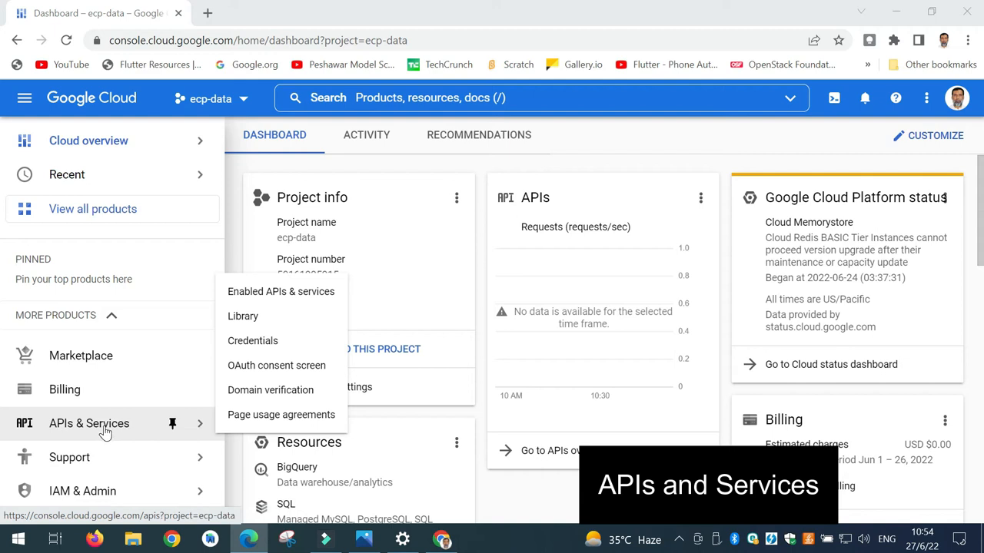
pyautogui.click(89, 424)
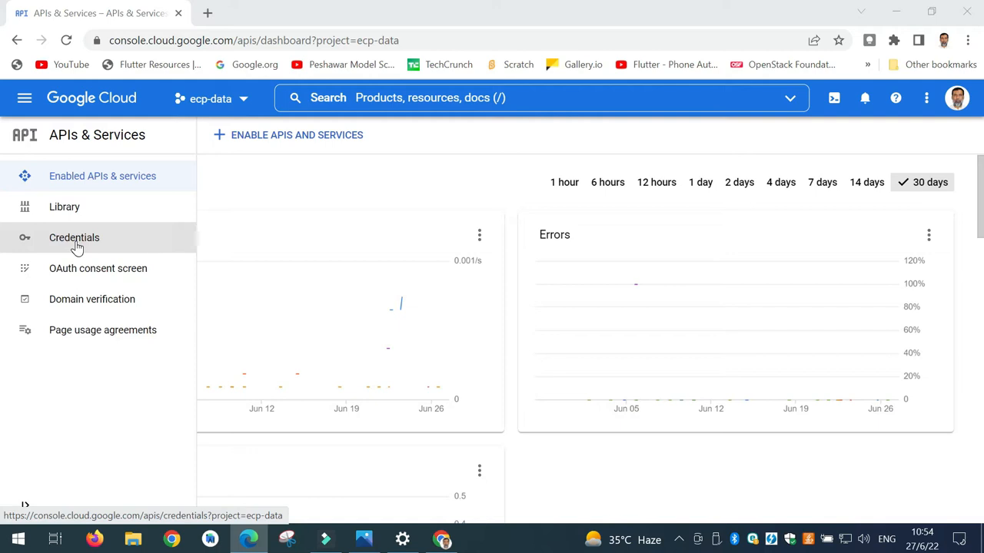
# Step: Go to Credentials and open Manage service accounts
pyautogui.click(75, 237)
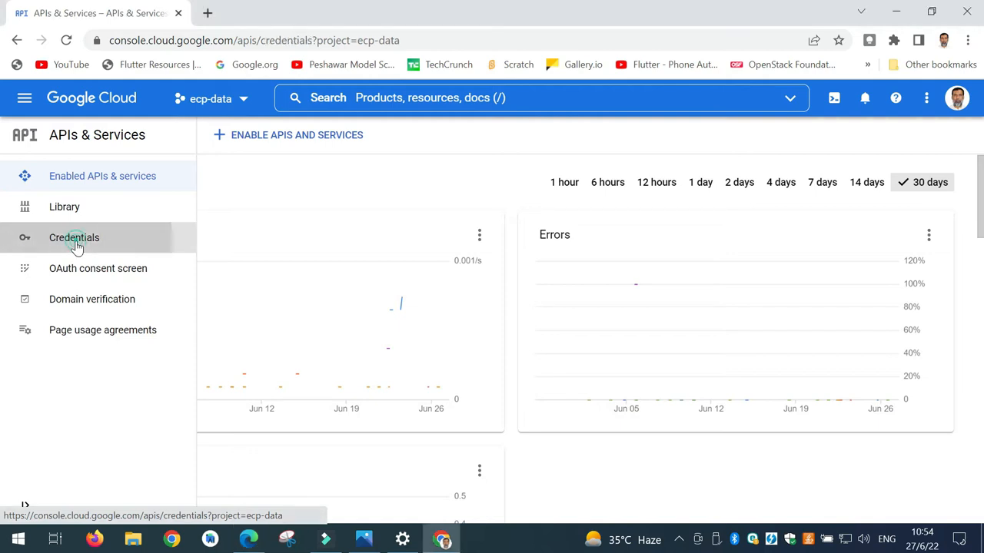
pyautogui.click(73, 237)
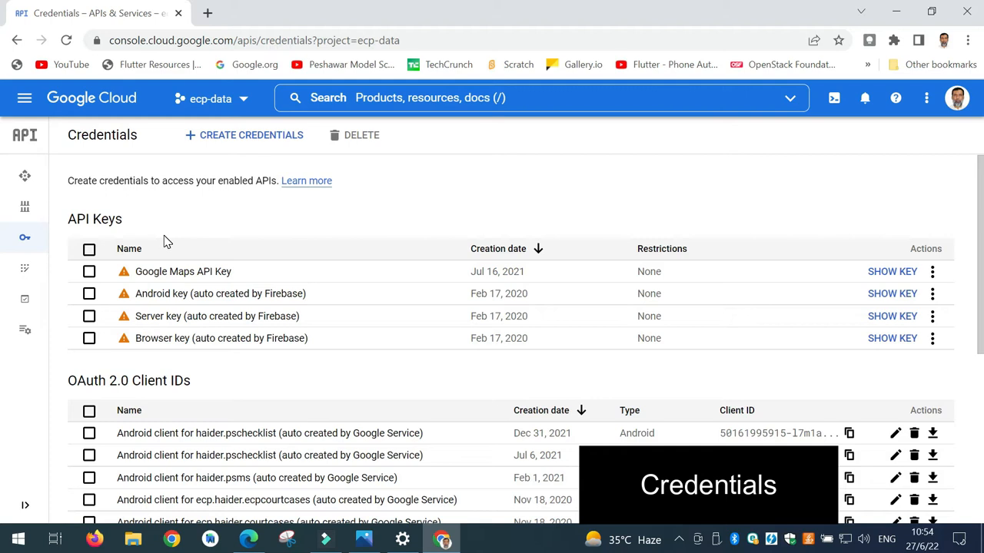
pyautogui.scroll(-3)
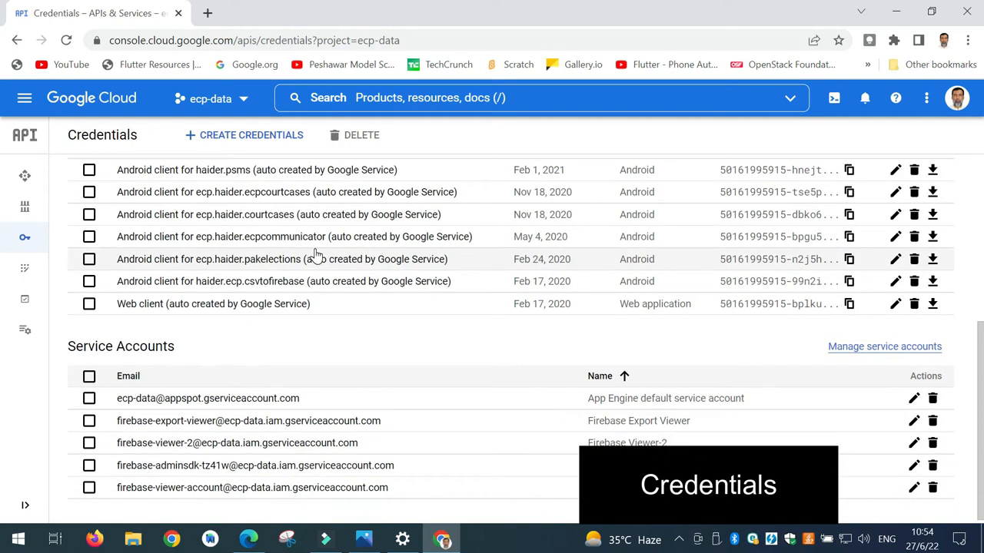
pyautogui.moveTo(867, 354)
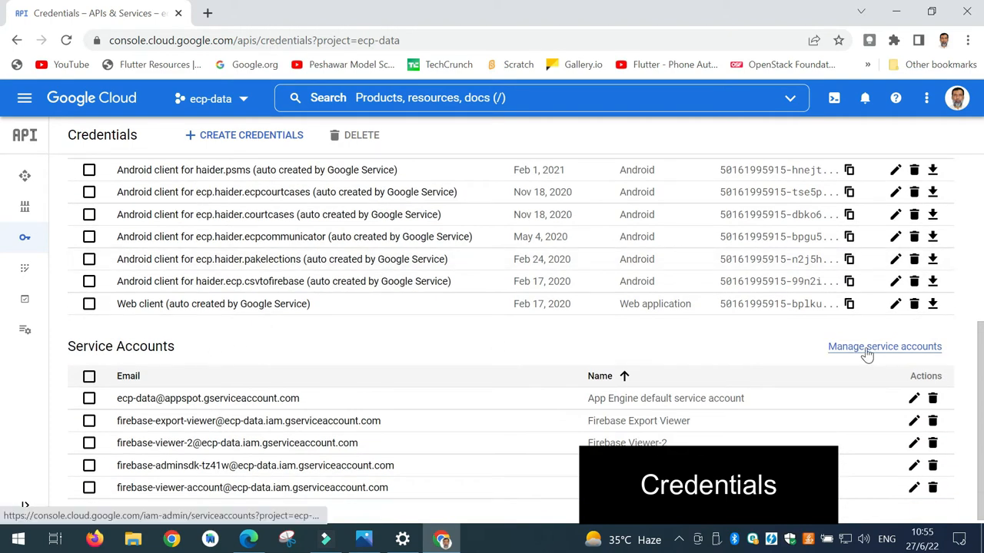
pyautogui.click(884, 347)
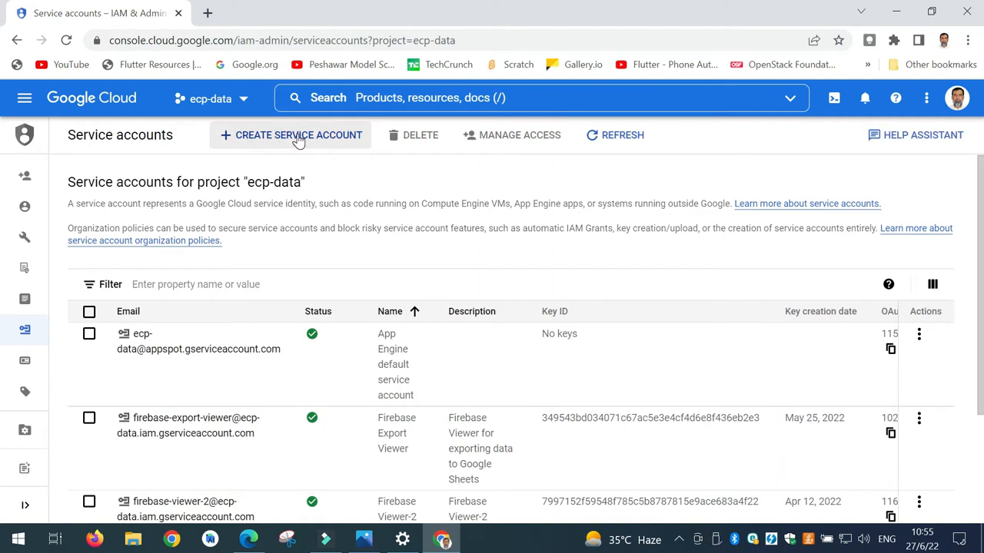
# Step: Start a new service account named firebase-viewer-account-2 and submit its details
pyautogui.click(290, 135)
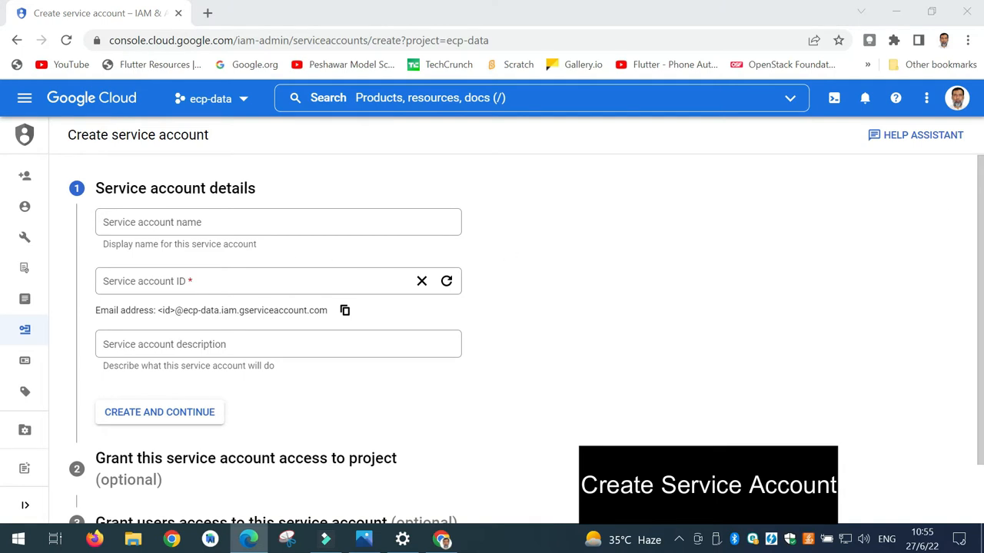
pyautogui.click(278, 222)
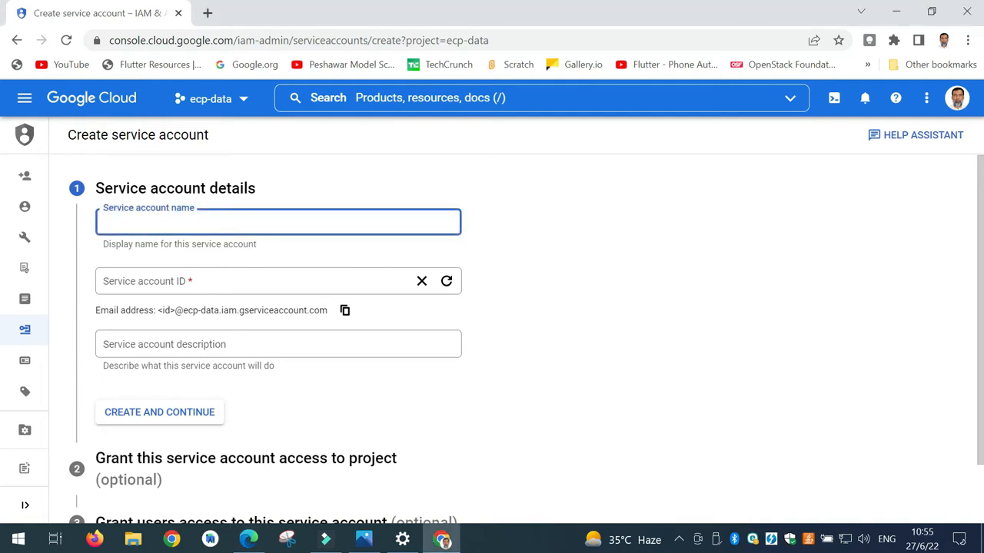
pyautogui.write('firebase')
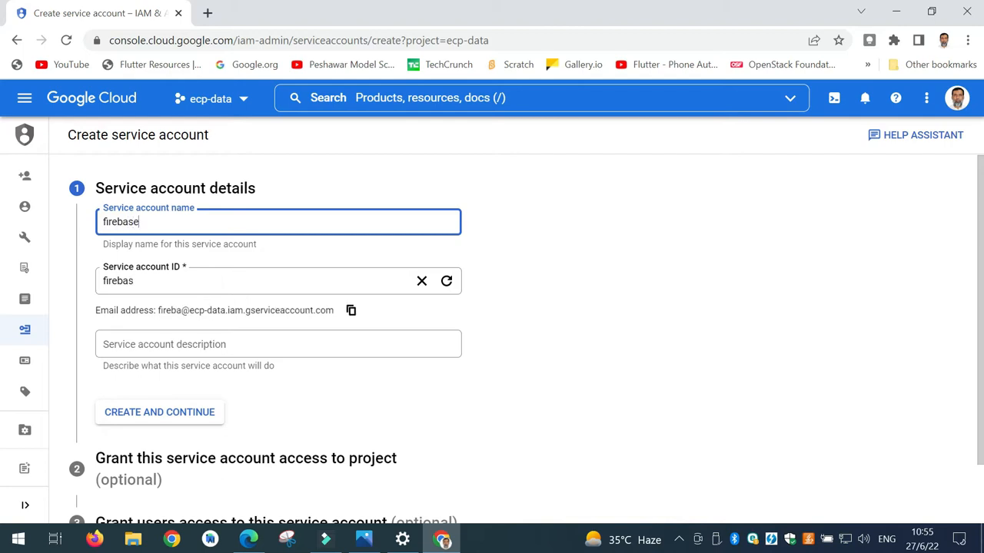
pyautogui.write('-')
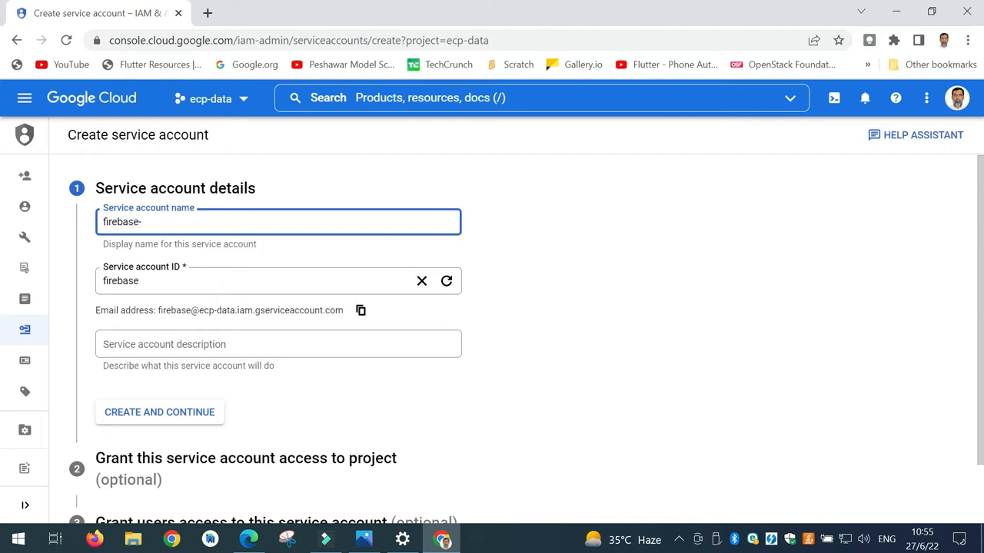
pyautogui.write('vieve')
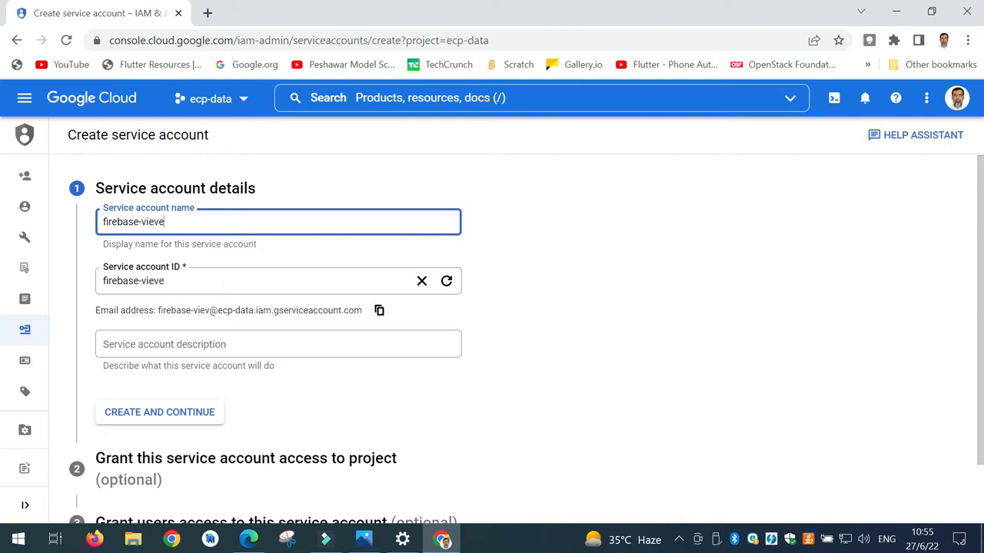
pyautogui.press('Backspace')
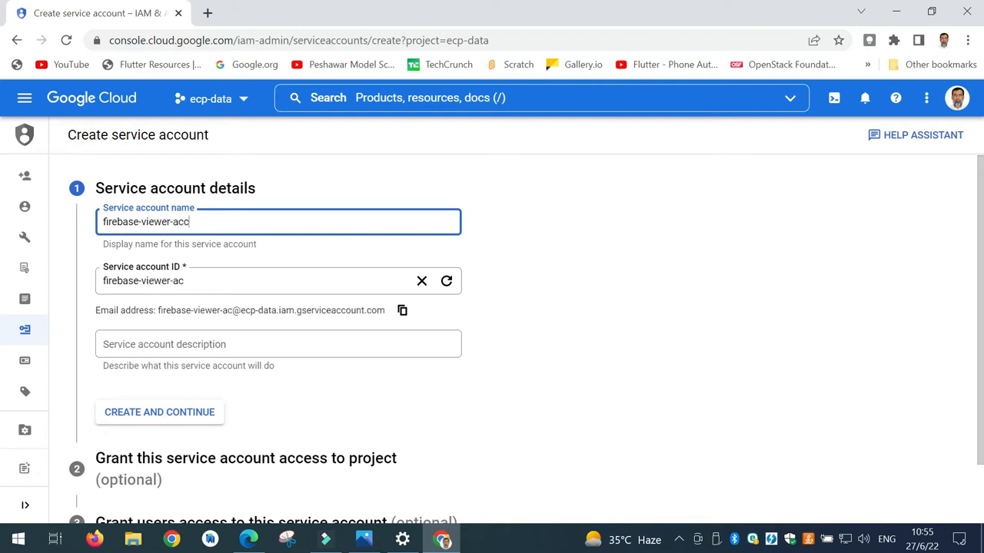
pyautogui.write('ount-2')
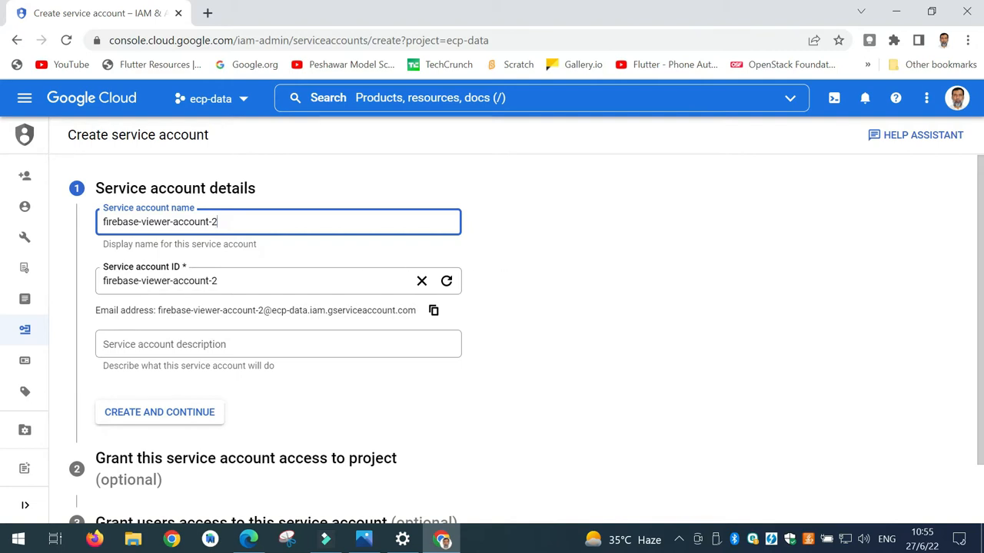
pyautogui.moveTo(931, 370)
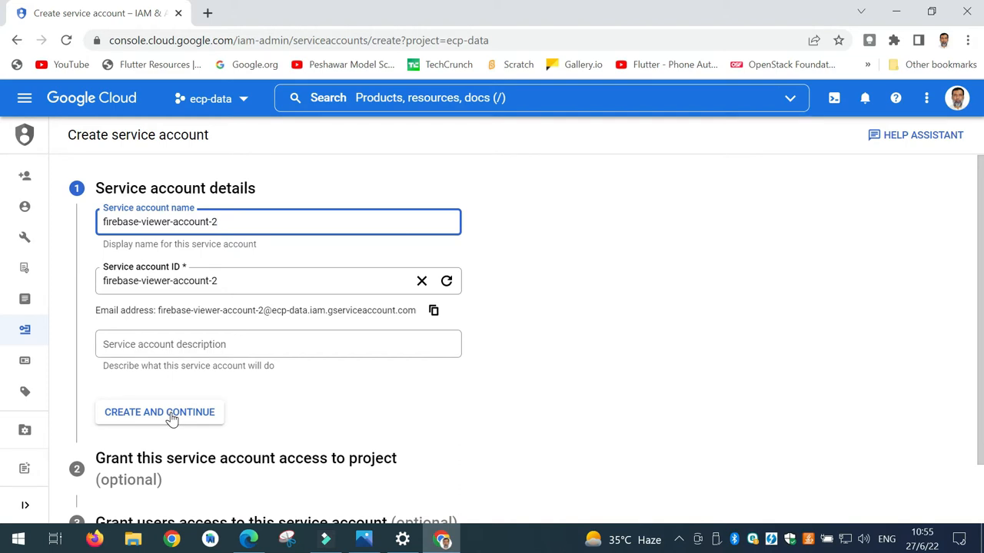
pyautogui.click(159, 412)
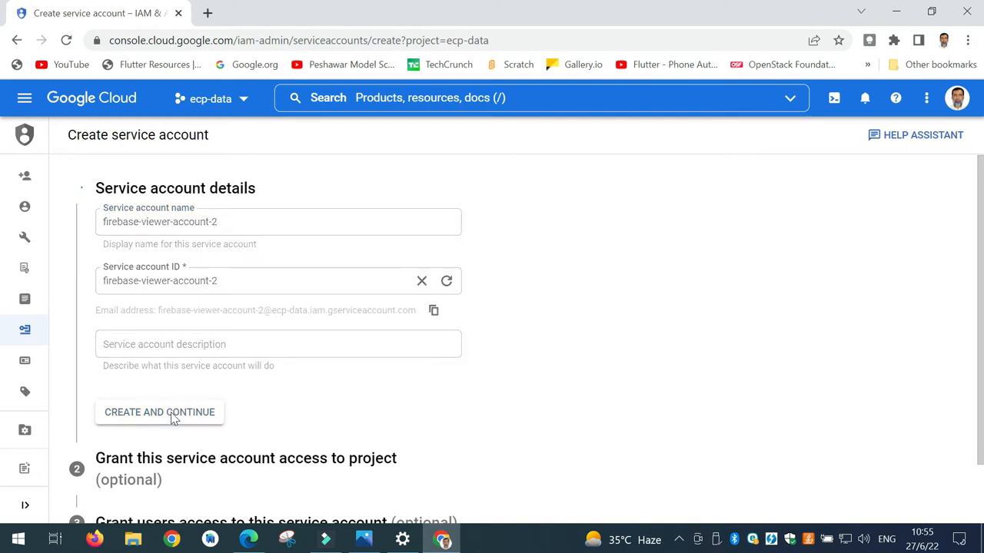
# Step: Grant the new account the Cloud Datastore Viewer role by filtering for cloud datastore
pyautogui.click(160, 412)
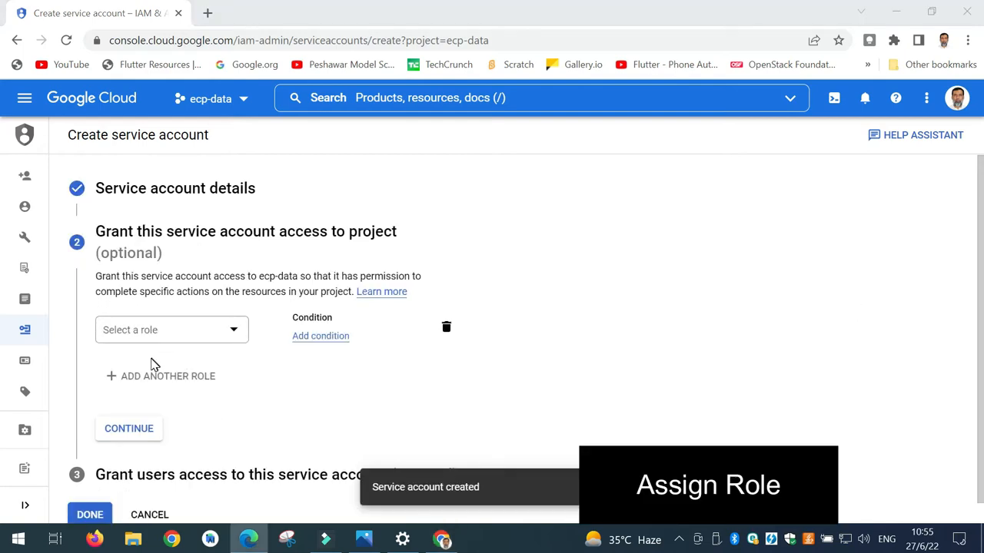
pyautogui.moveTo(394, 378)
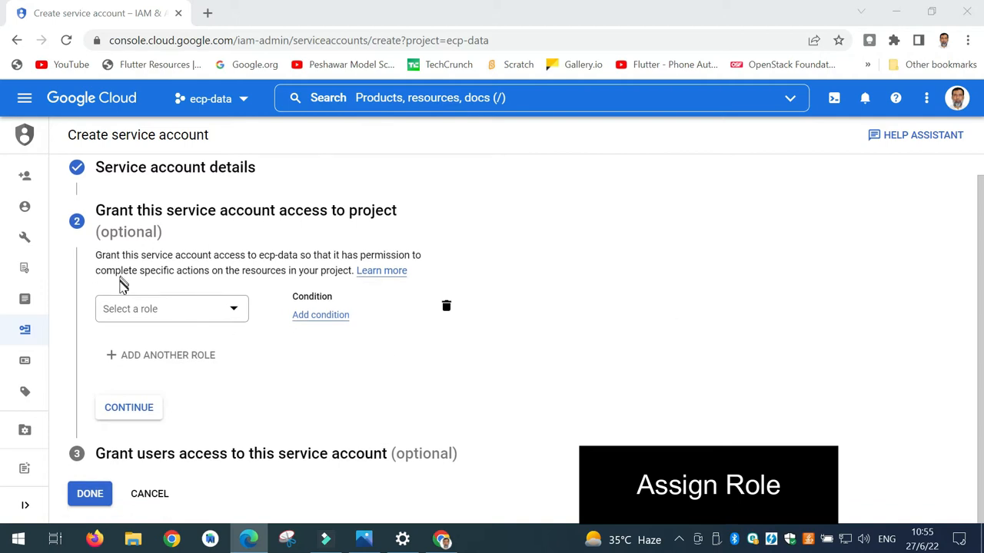
pyautogui.click(171, 308)
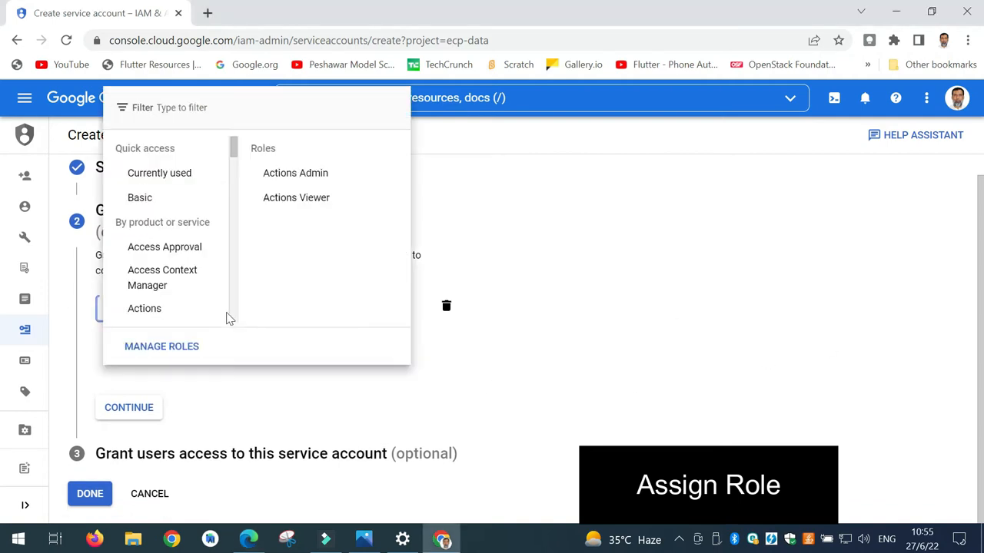
pyautogui.click(159, 172)
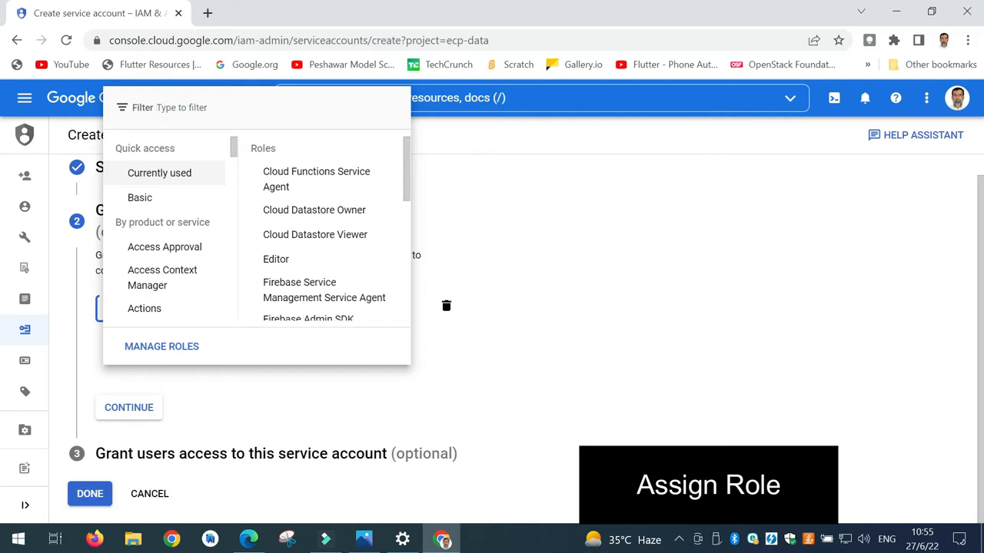
pyautogui.write('cou')
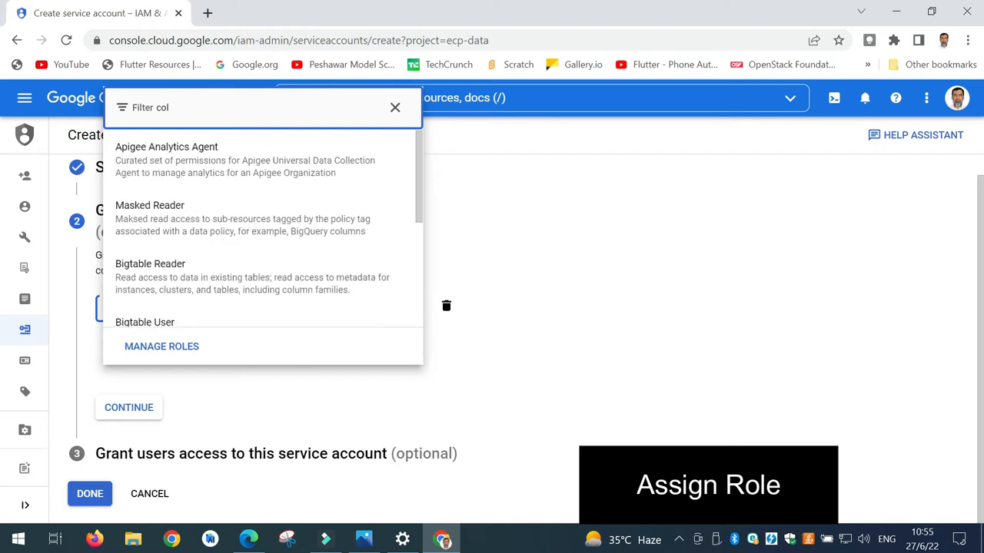
pyautogui.write('cloud')
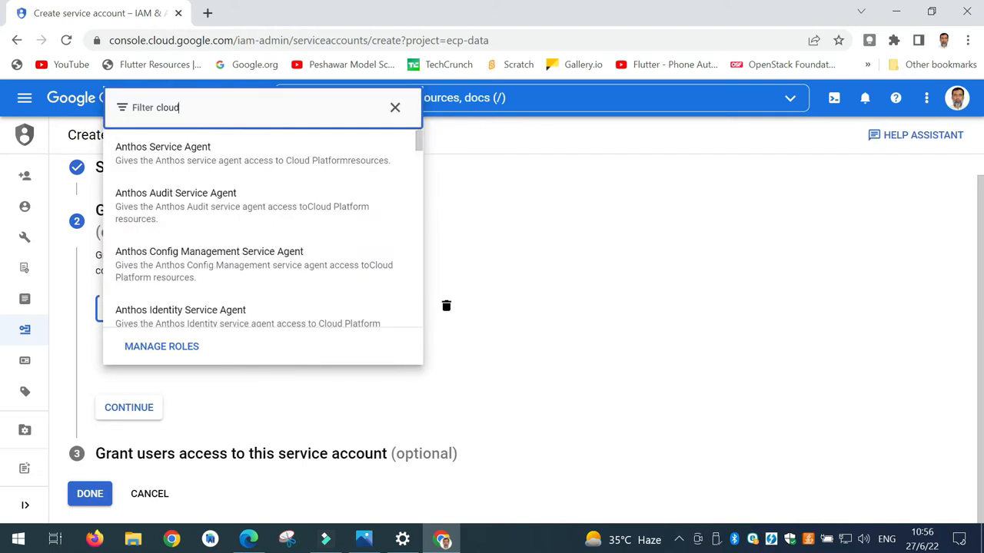
pyautogui.write('datastore')
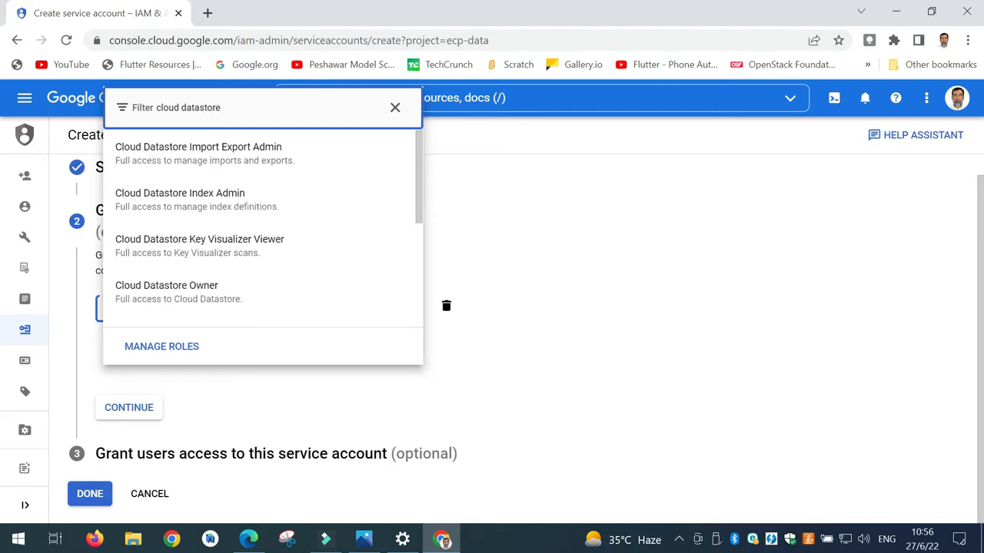
pyautogui.click(231, 107)
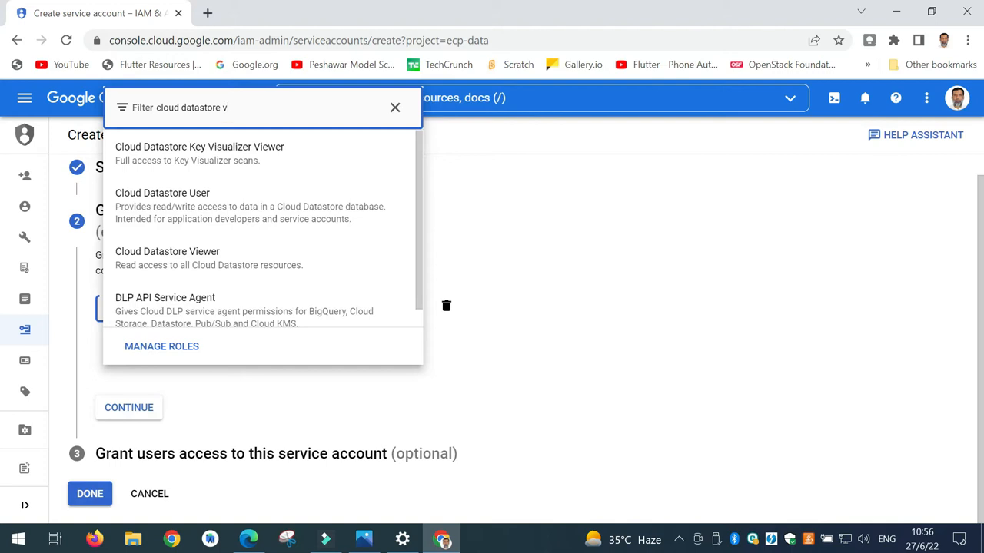
pyautogui.moveTo(169, 271)
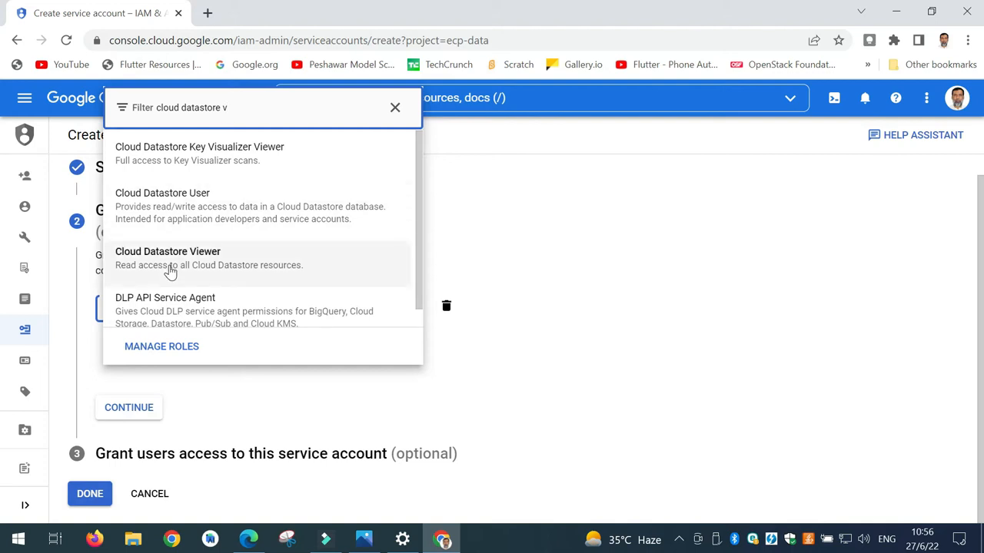
pyautogui.click(167, 252)
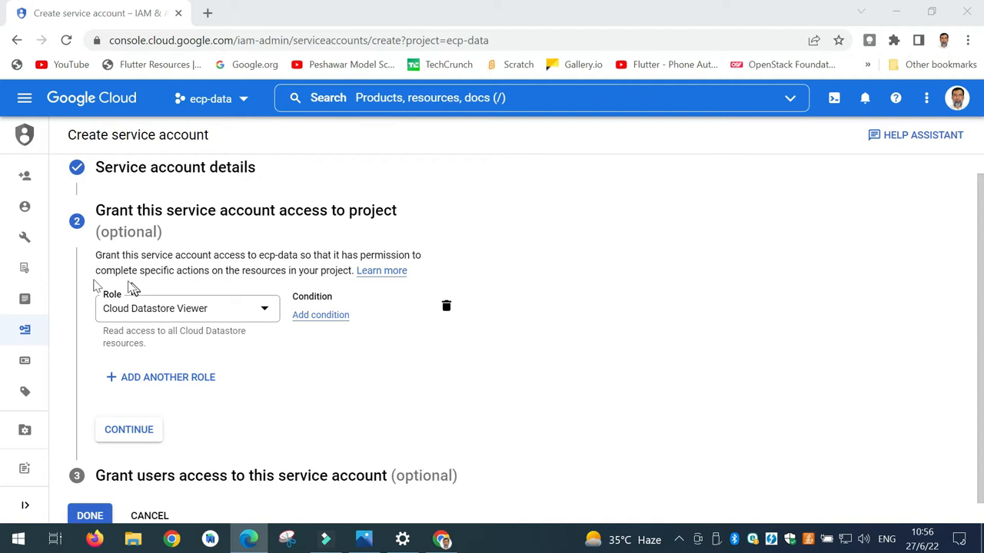
# Step: Confirm the role and finish creating the service account
pyautogui.click(128, 430)
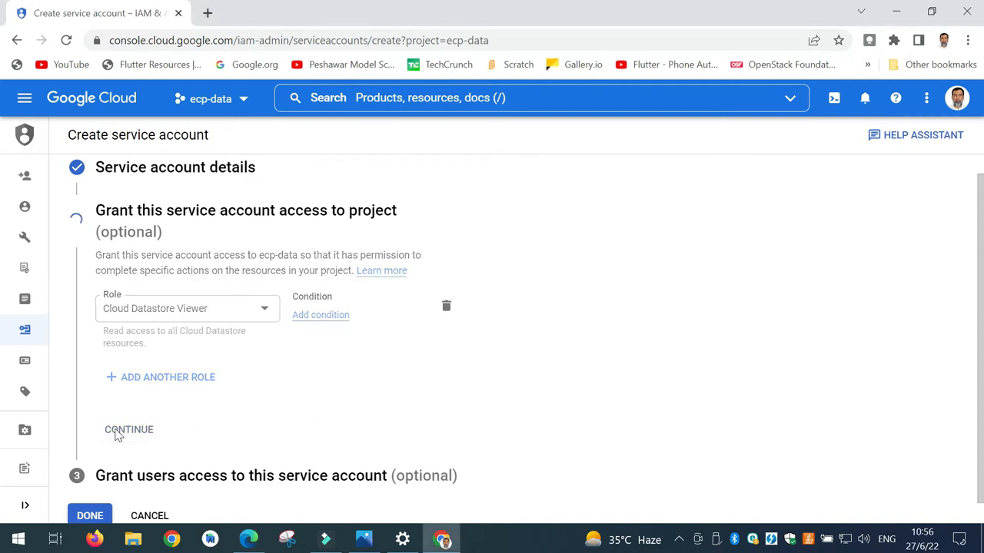
pyautogui.click(129, 430)
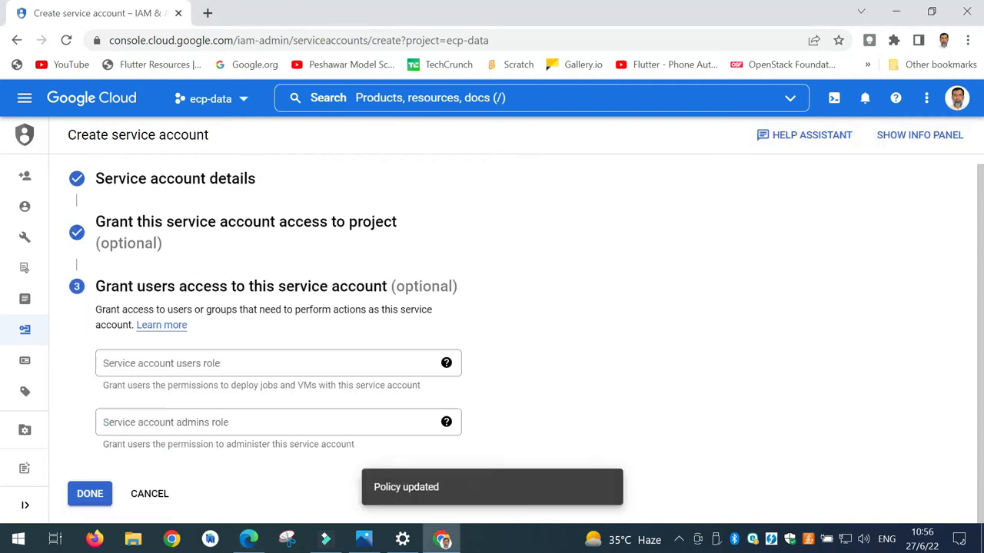
pyautogui.click(442, 538)
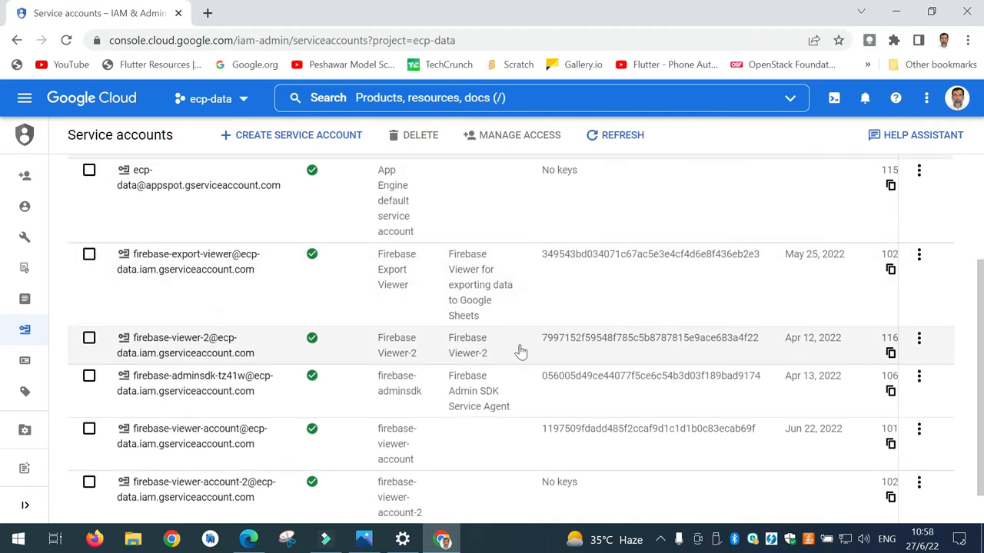
# Step: Create a JSON key for firebase-viewer-account, save it to Downloads, and open it
pyautogui.scroll(-3)
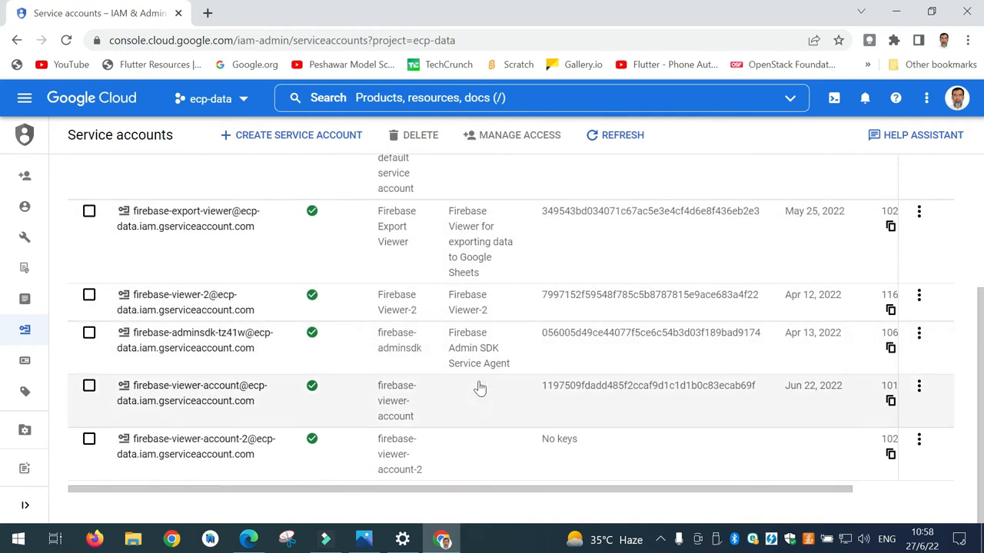
pyautogui.click(201, 393)
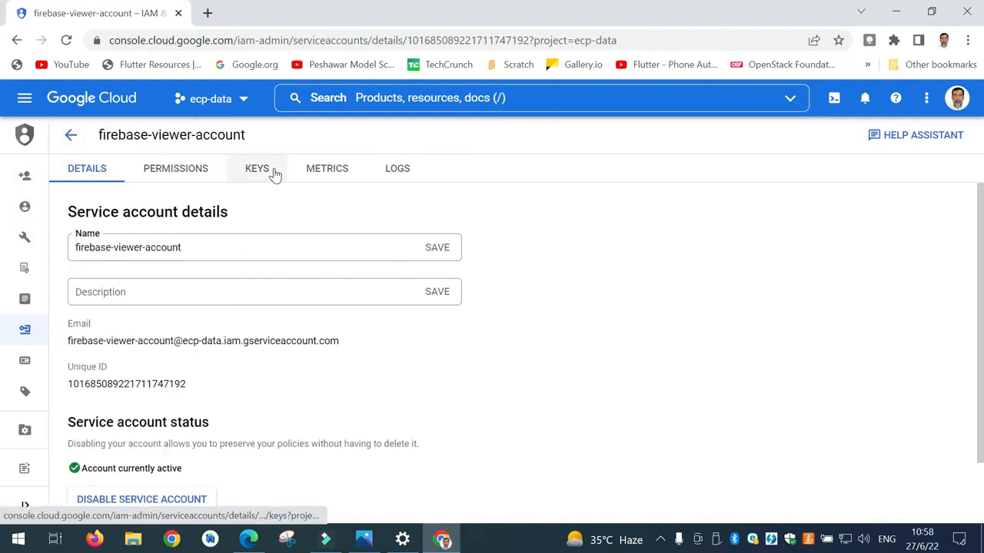
pyautogui.click(257, 168)
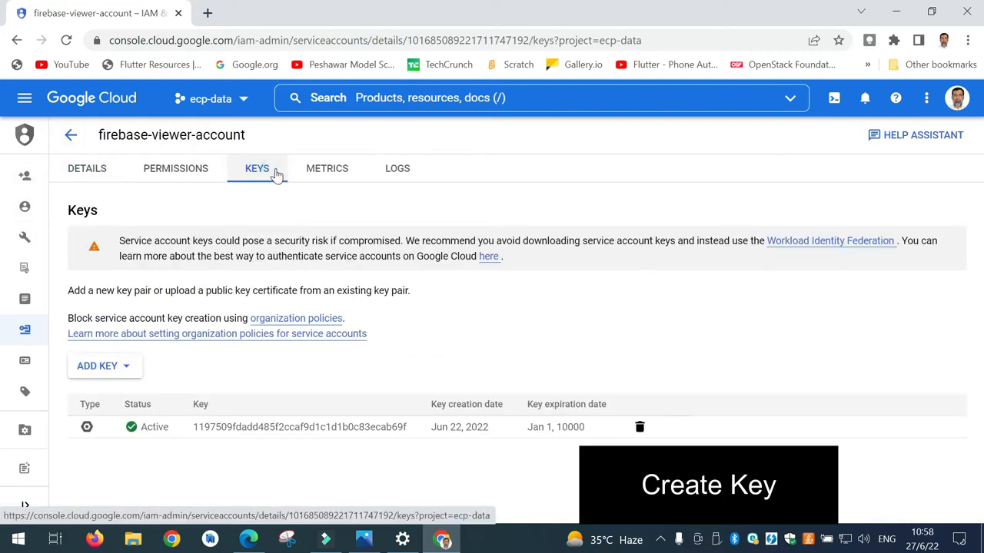
pyautogui.moveTo(98, 366)
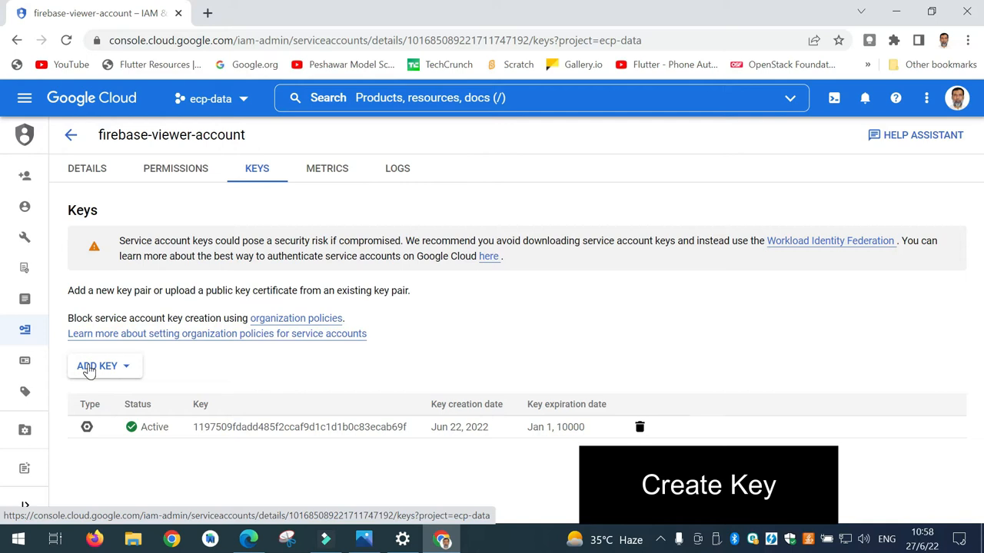
pyautogui.click(97, 365)
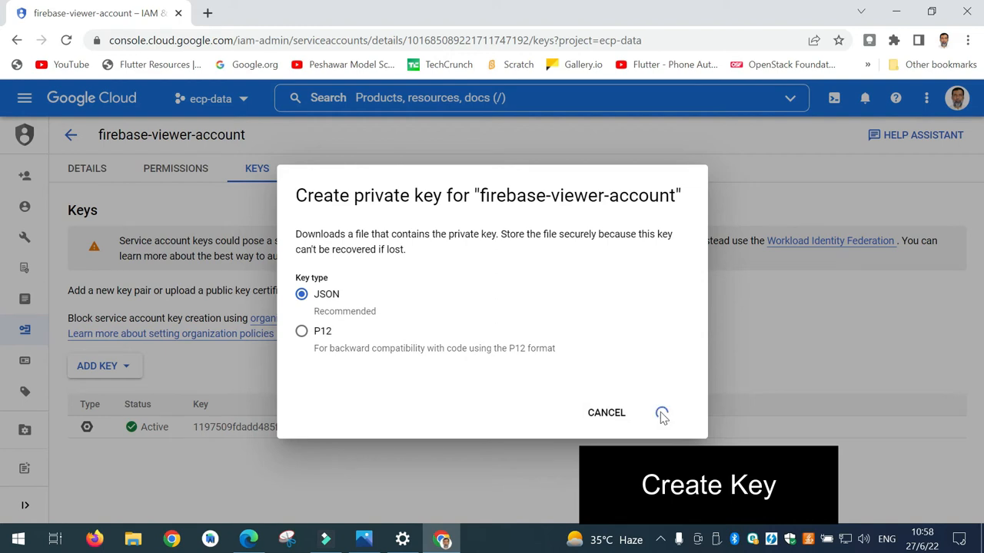
pyautogui.click(661, 413)
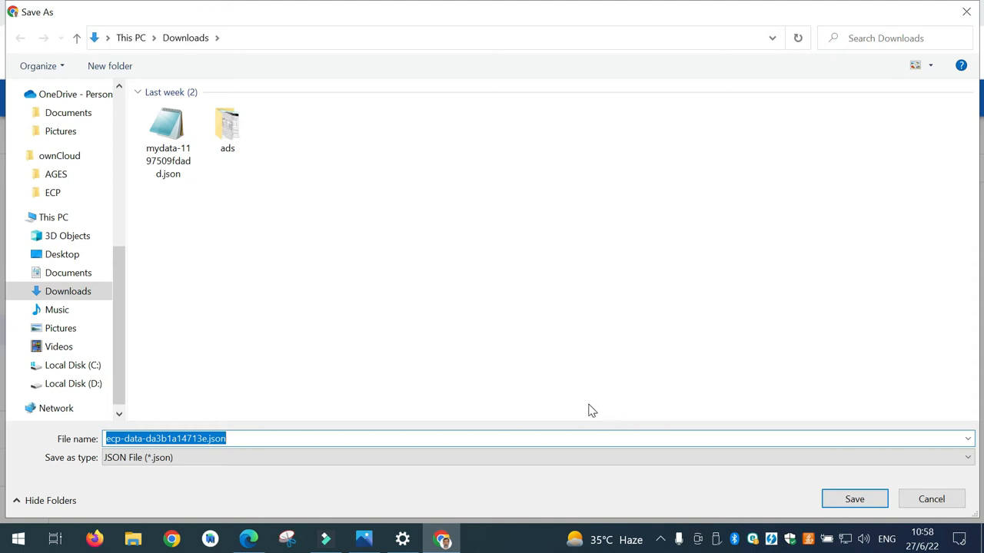
pyautogui.moveTo(512, 382)
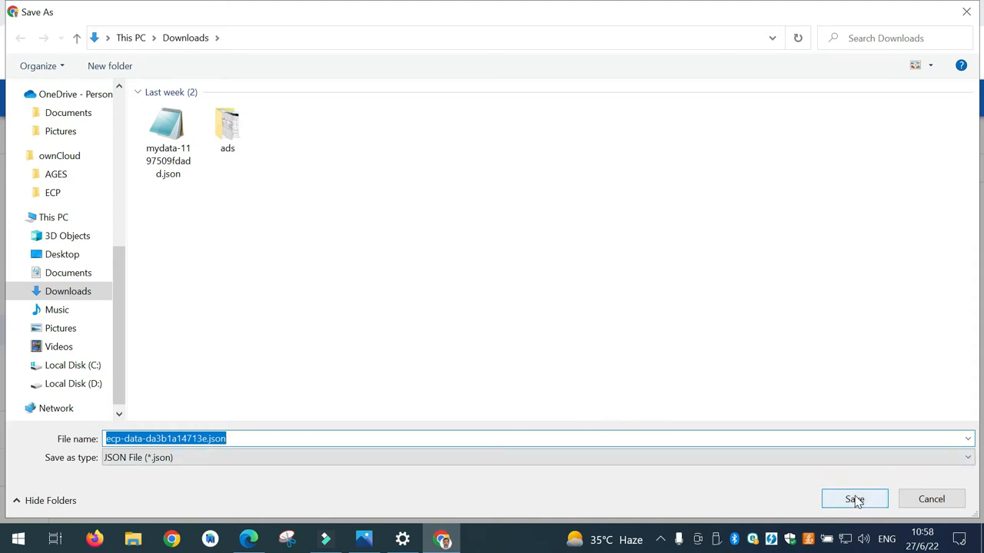
pyautogui.click(854, 498)
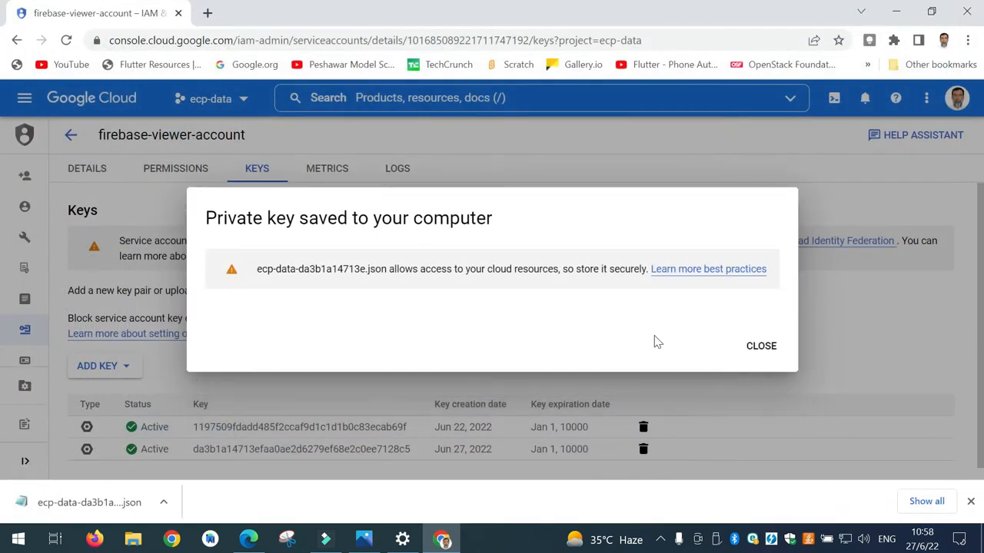
pyautogui.moveTo(554, 287)
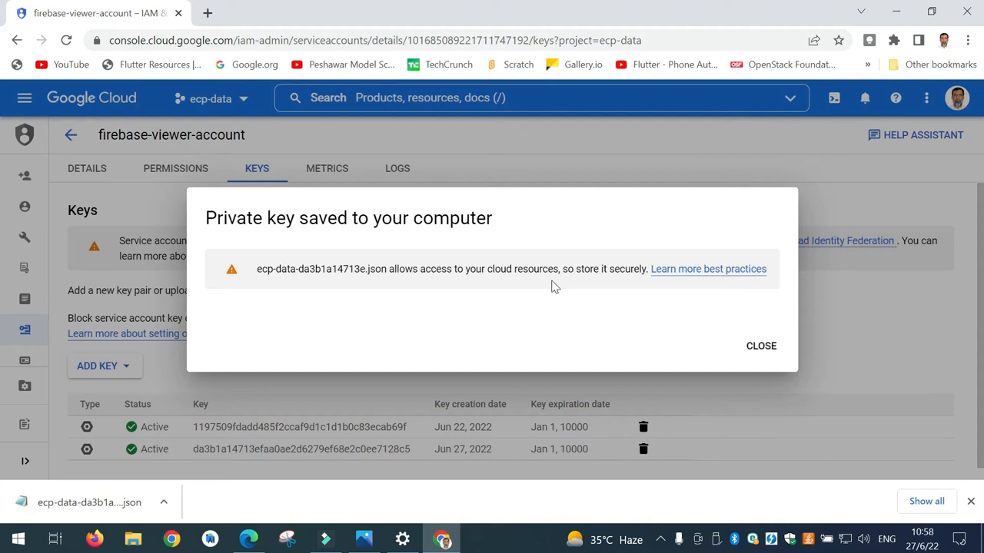
pyautogui.click(761, 346)
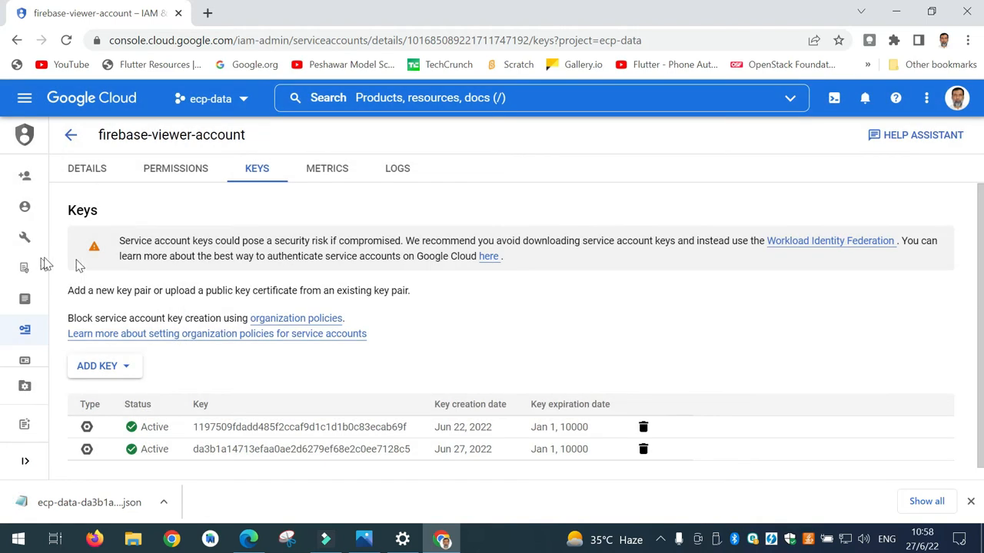
pyautogui.moveTo(138, 278)
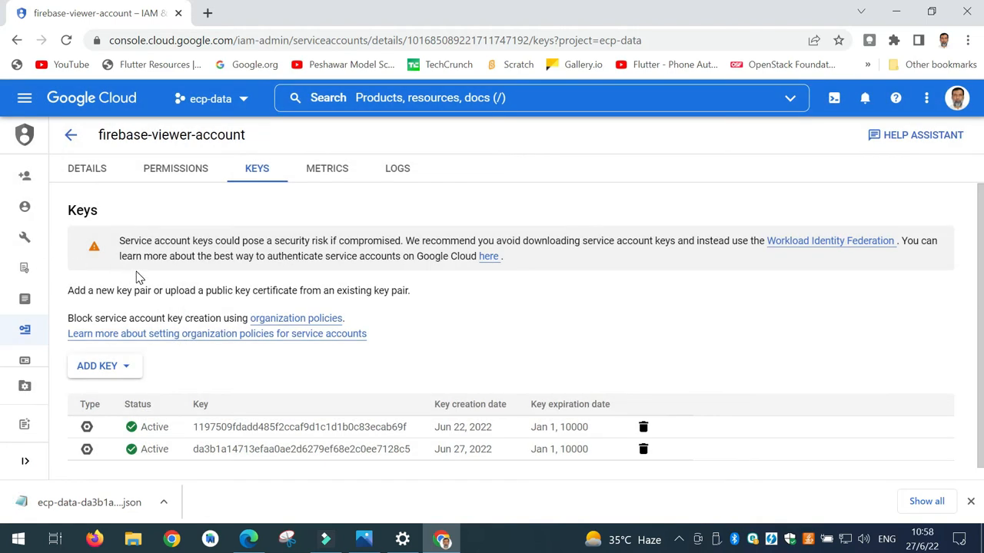
pyautogui.moveTo(531, 436)
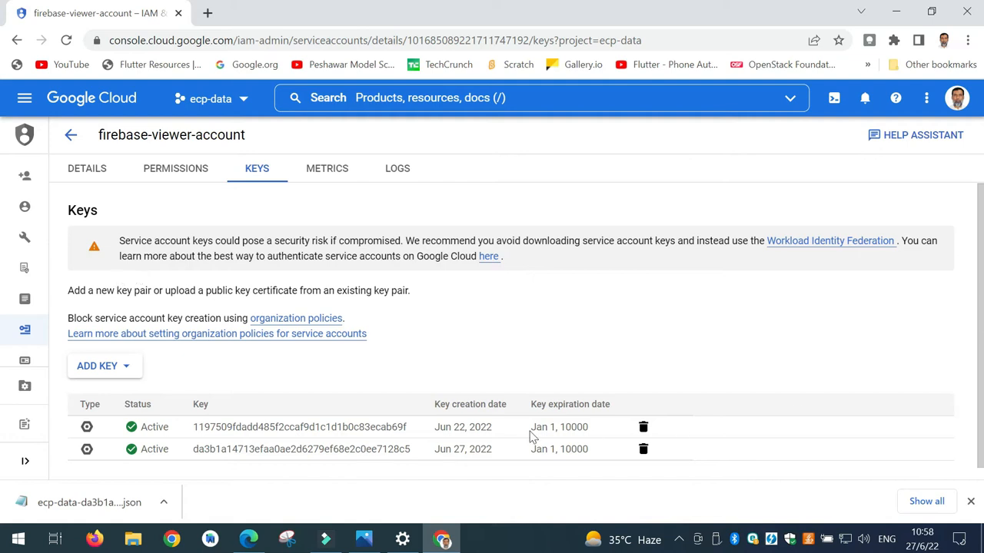
pyautogui.click(89, 502)
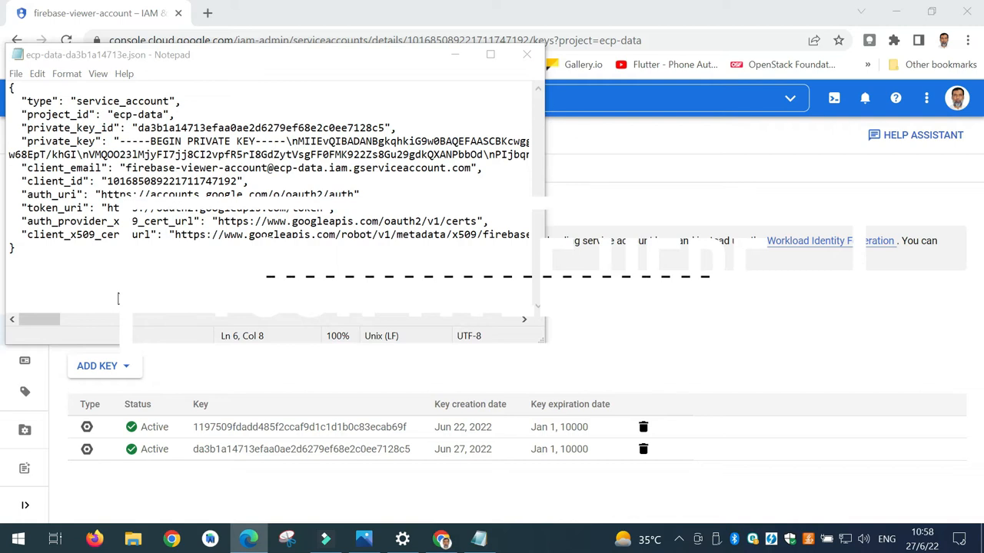
pyautogui.moveTo(515, 334)
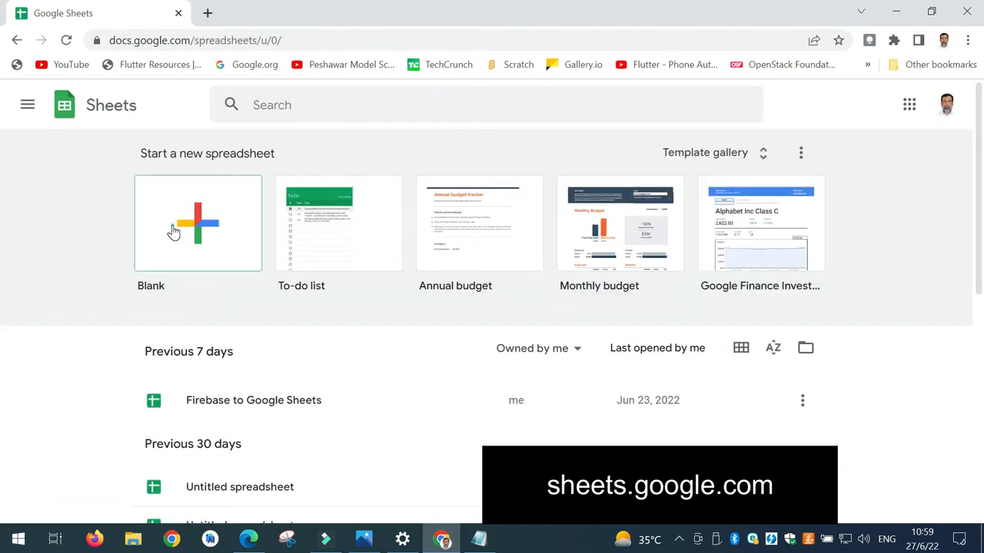
# Step: Create a blank spreadsheet and launch Extensions > Apps Script
pyautogui.click(198, 224)
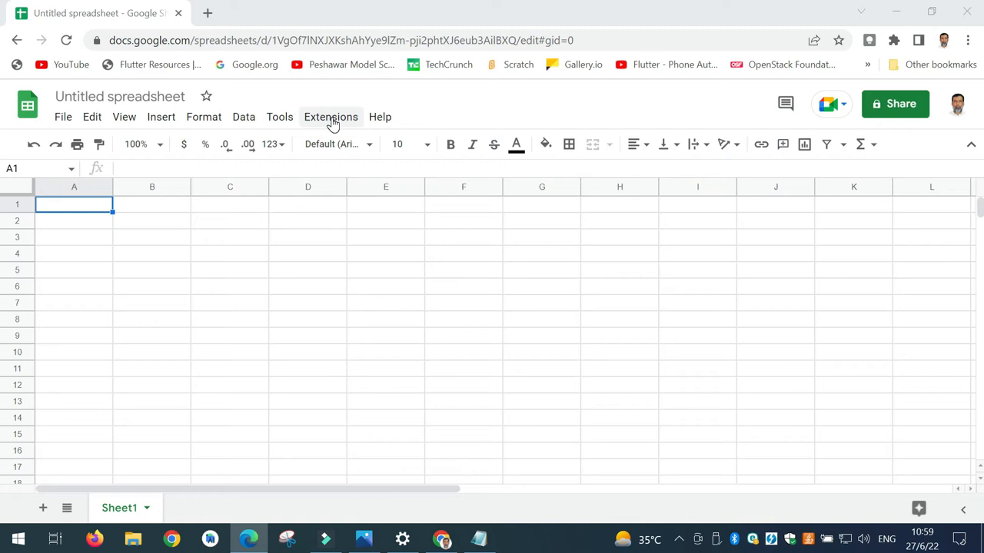
pyautogui.click(330, 117)
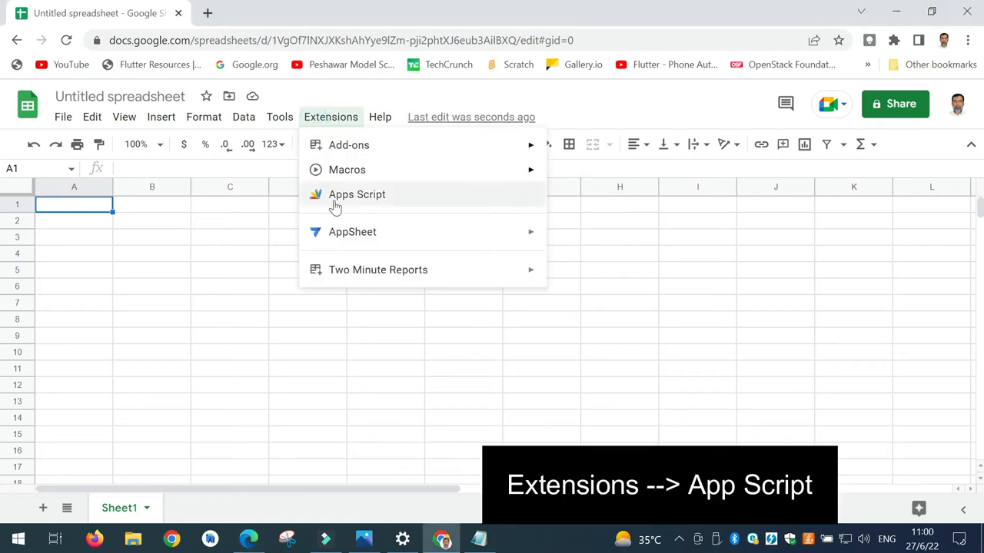
pyautogui.click(356, 193)
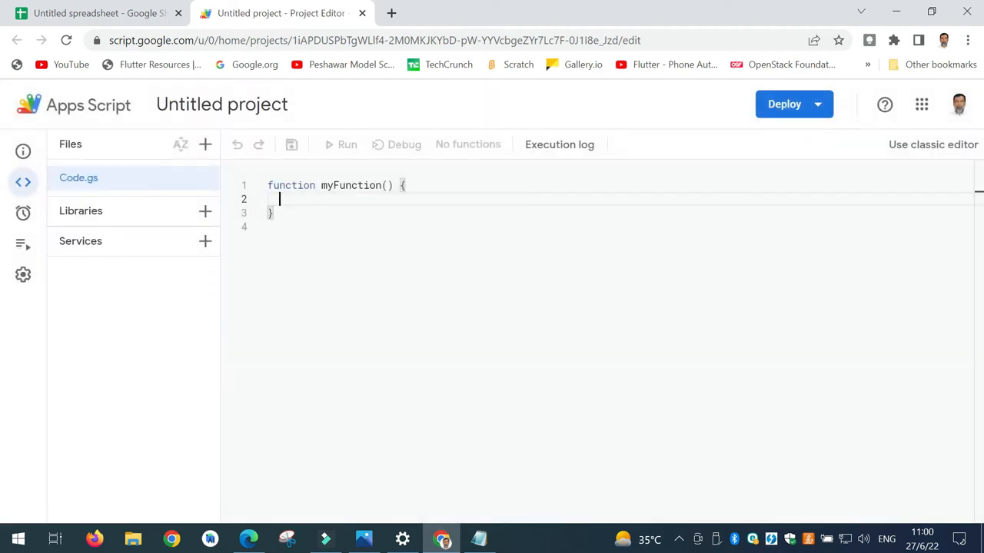
# Step: Look up the FirestoreApp library by its script ID and add version 33
pyautogui.click(205, 211)
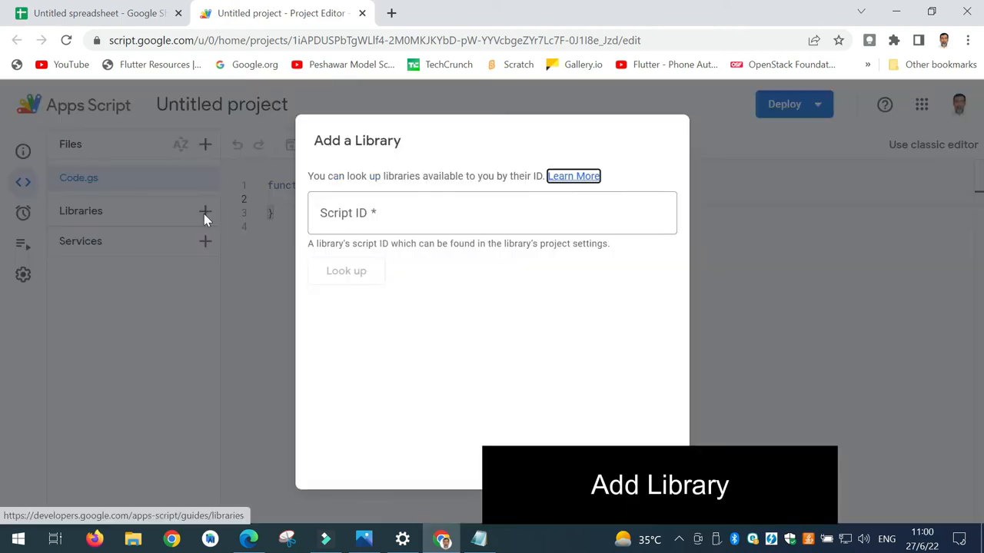
pyautogui.click(492, 213)
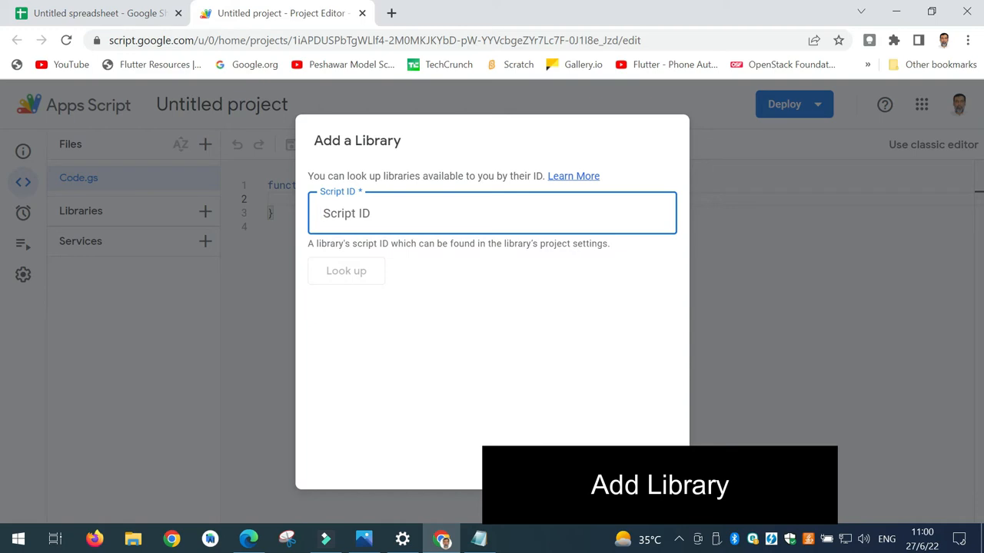
pyautogui.click(492, 213)
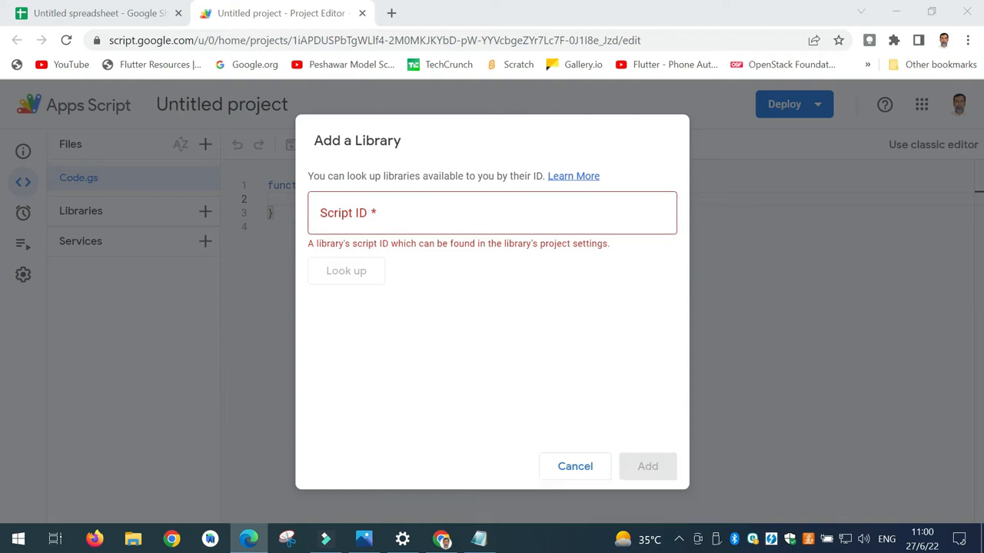
pyautogui.write('1b1r1eoNcRWotZM3e87ygkxvXltOgyDZhixqncz9lQ3MjfT1iKFw')
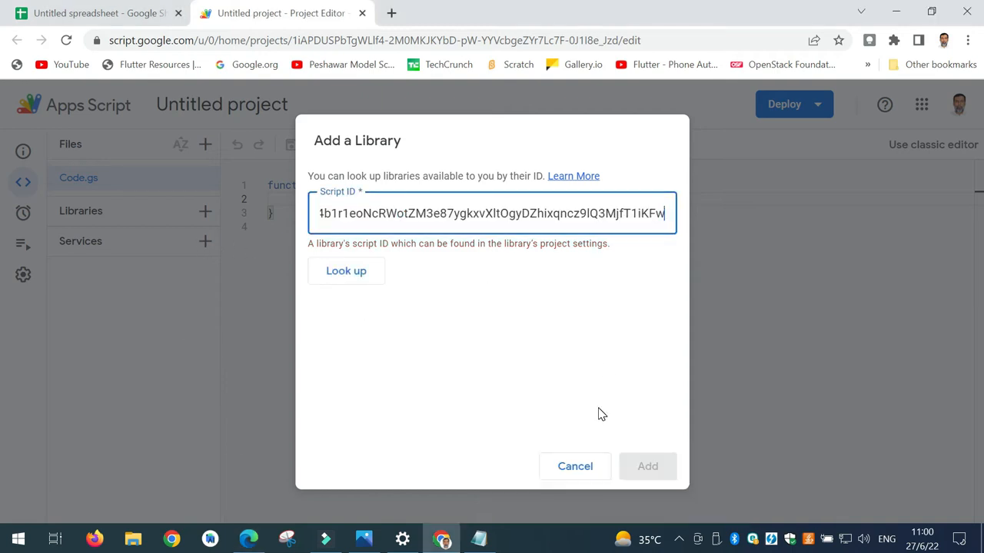
pyautogui.click(346, 270)
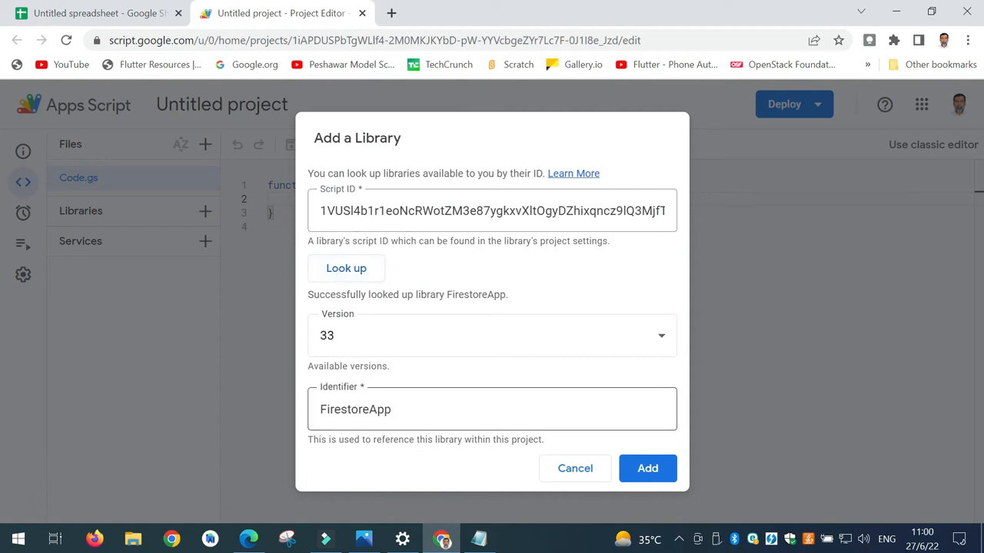
pyautogui.moveTo(648, 469)
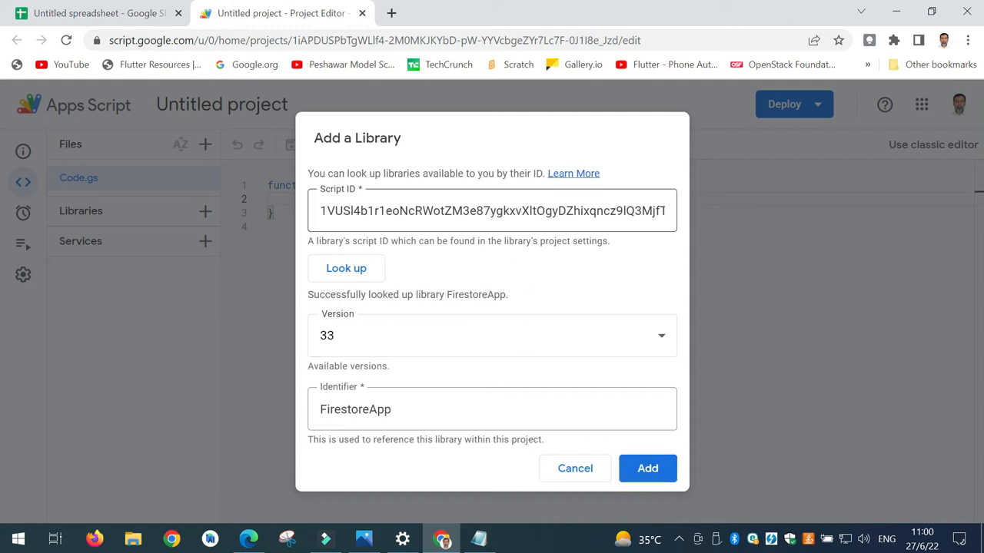
pyautogui.tripleClick(492, 210)
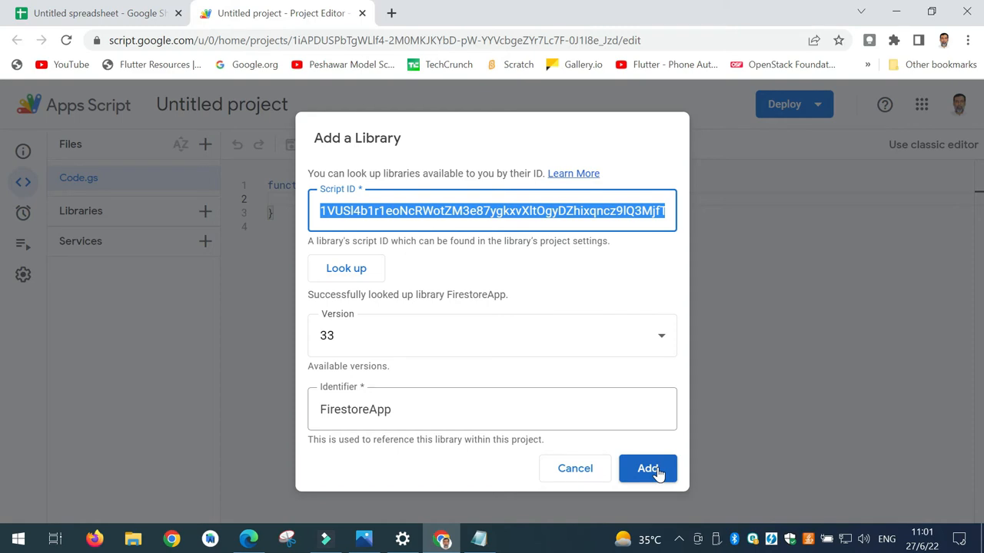
pyautogui.click(647, 468)
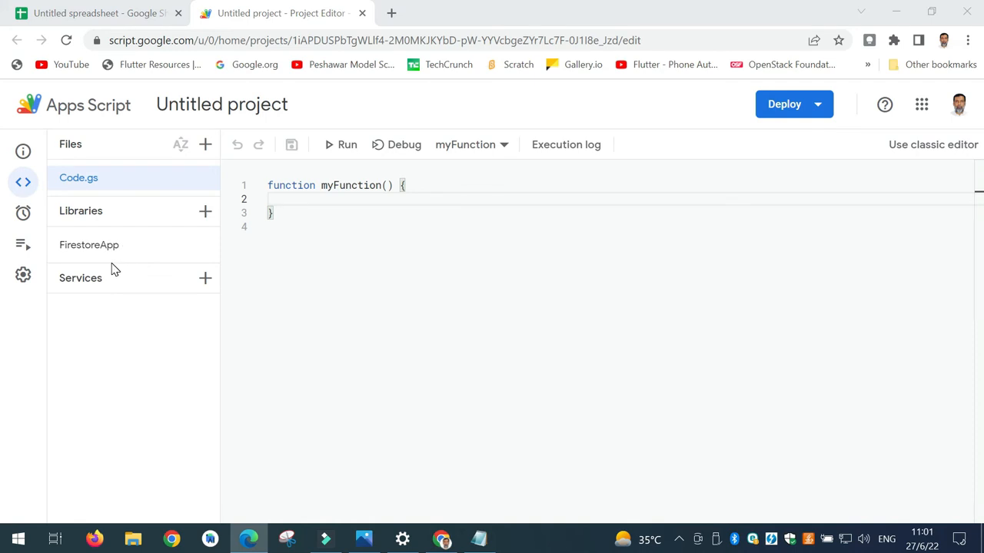
pyautogui.moveTo(184, 291)
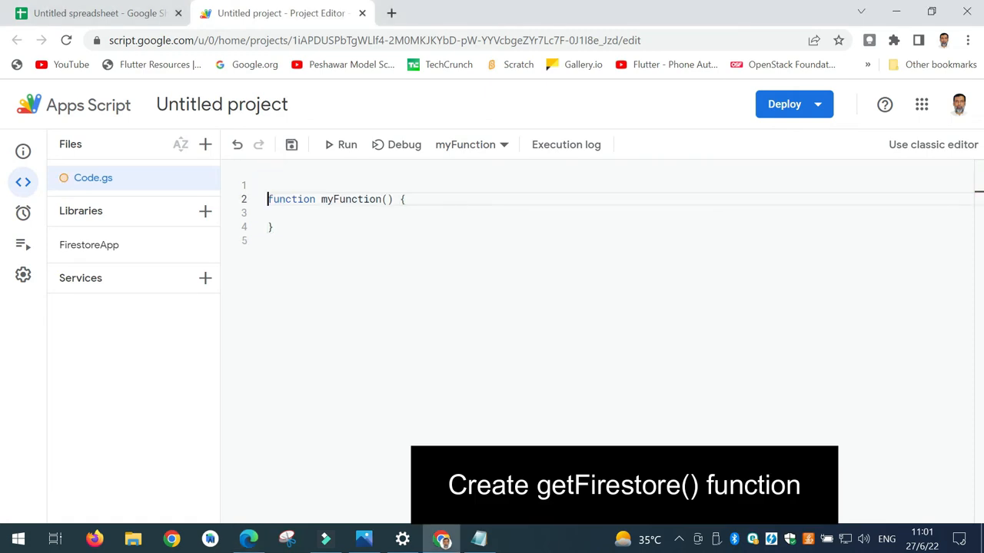
pyautogui.write('function')
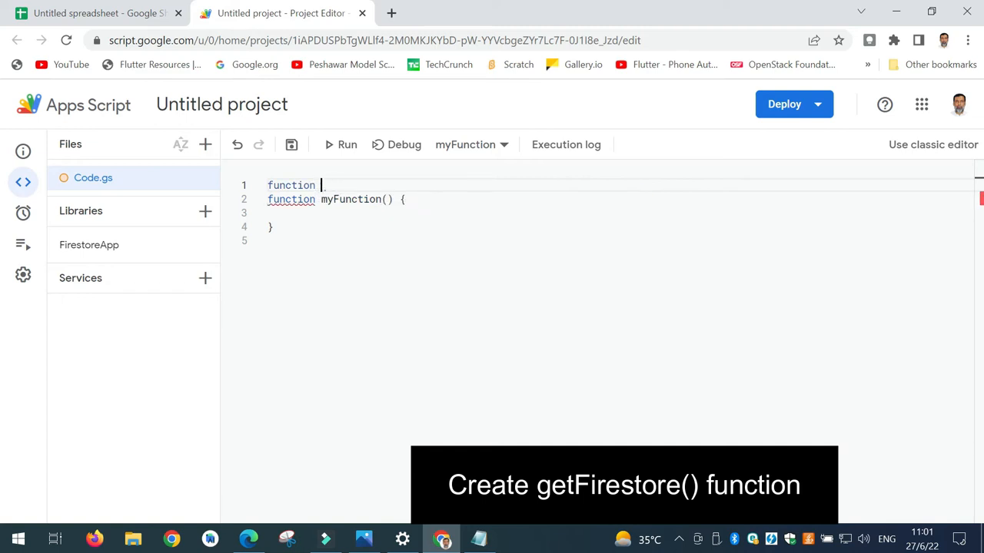
pyautogui.write('getF')
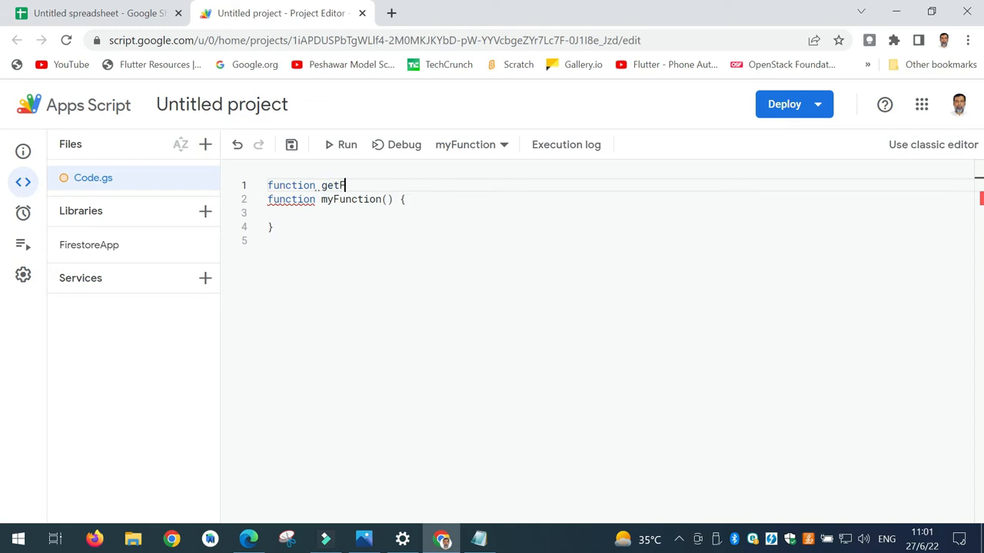
pyautogui.write('irestore')
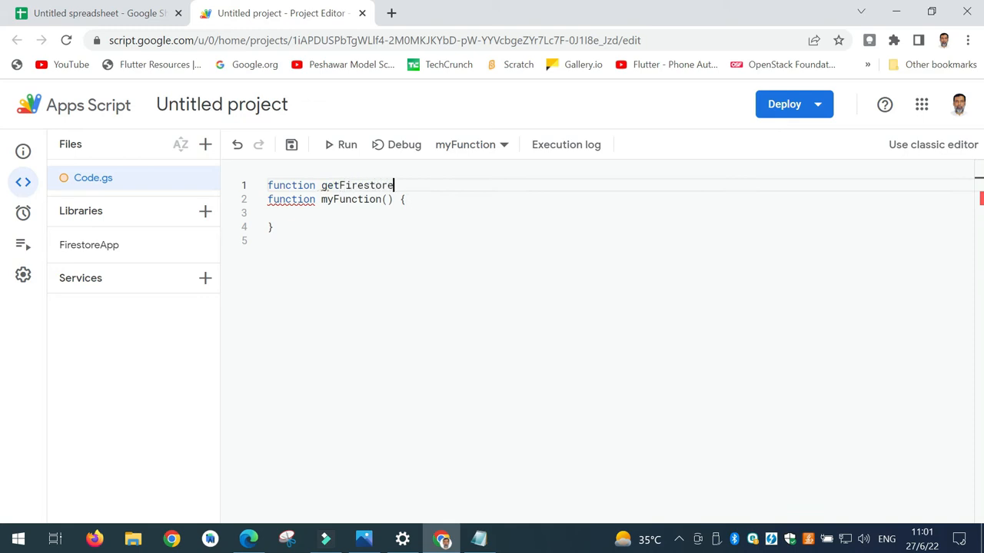
pyautogui.write('() {')
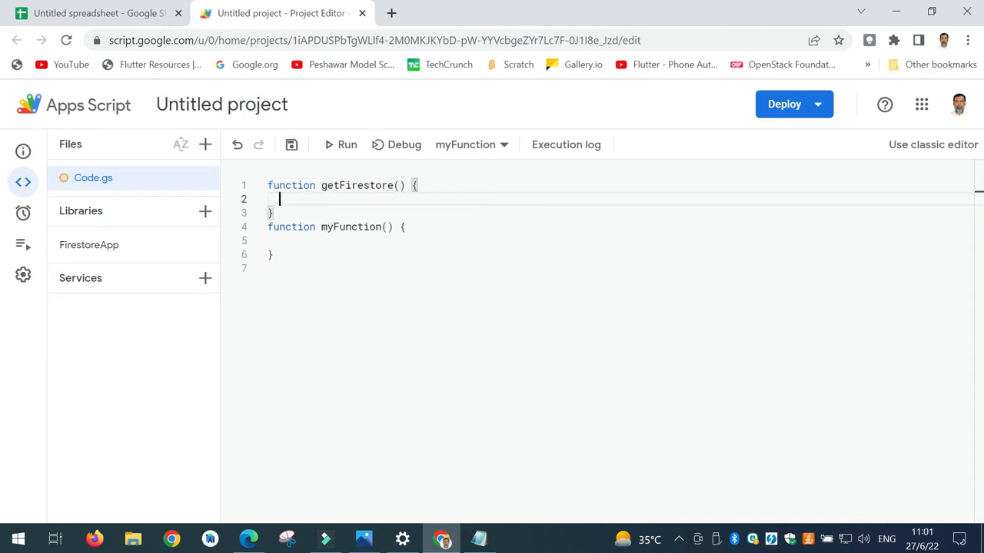
pyautogui.moveTo(106, 273)
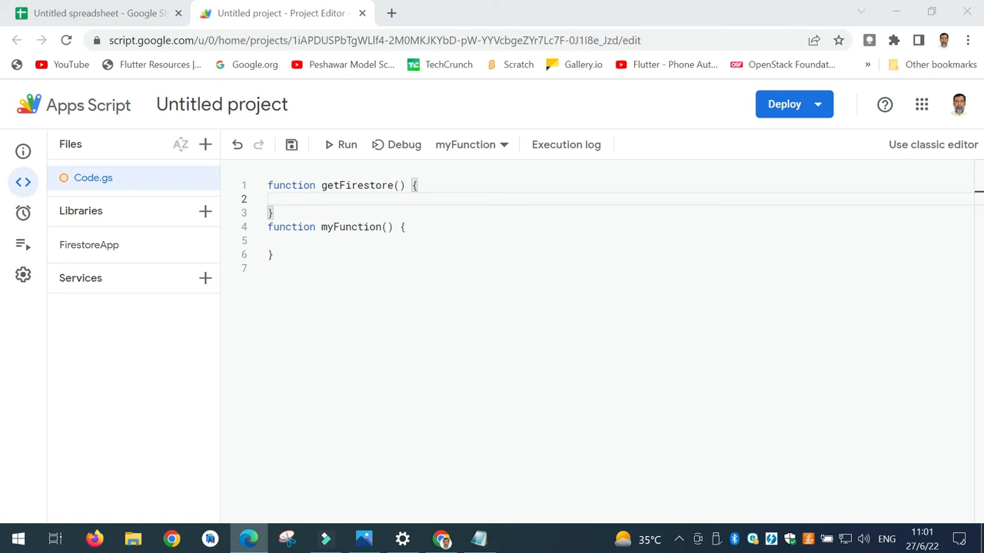
pyautogui.moveTo(687, 361)
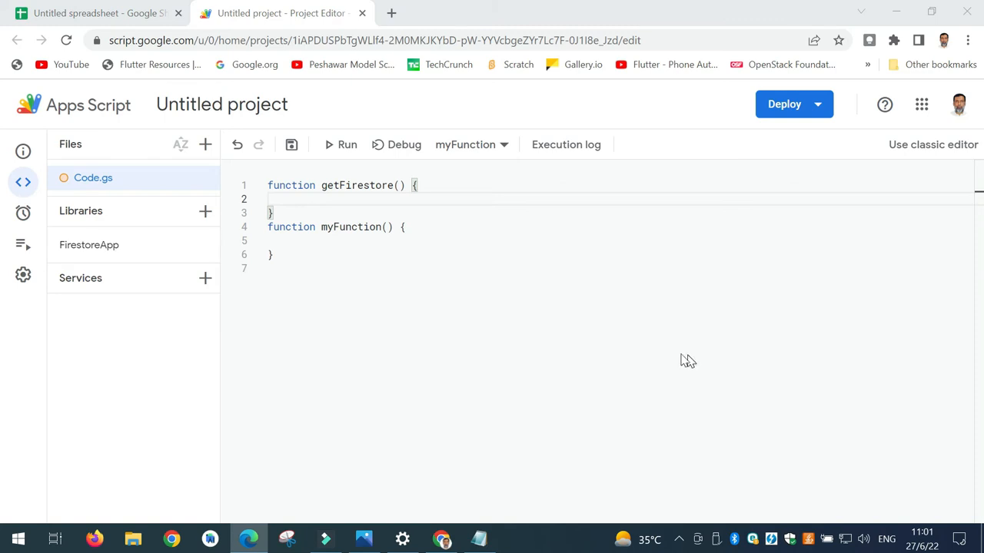
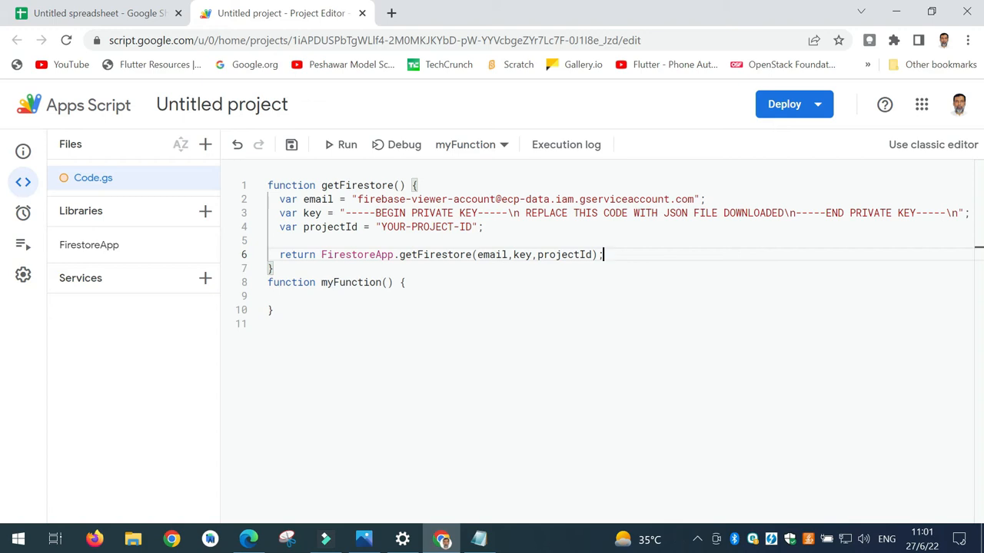
pyautogui.doubleClick(314, 199)
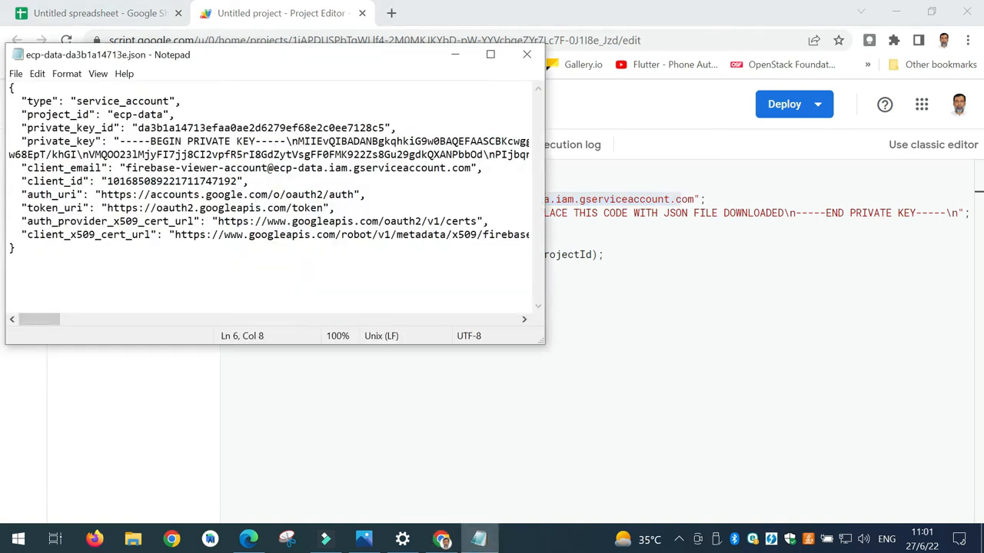
# Step: Copy values from the key file and replace the private key placeholder
pyautogui.doubleClick(165, 168)
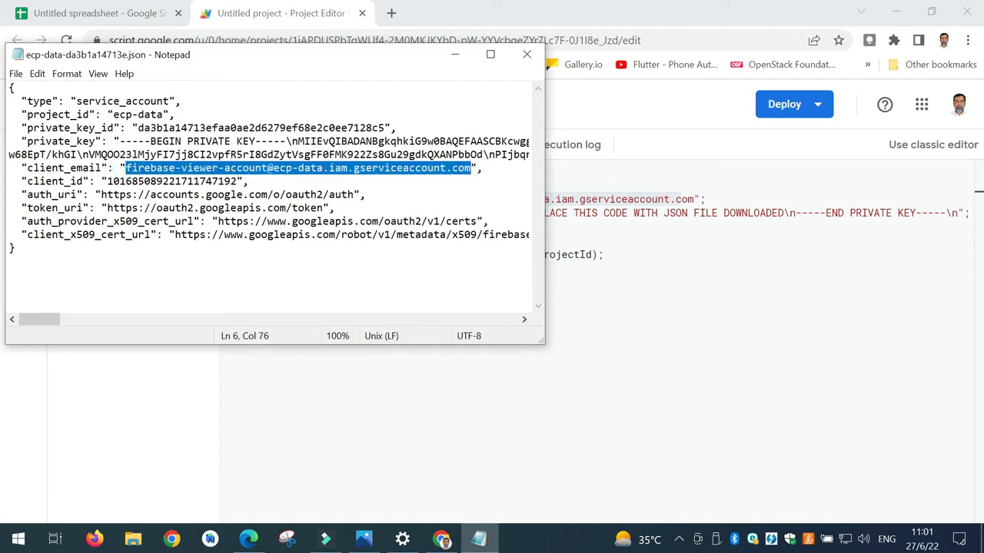
pyautogui.click(527, 54)
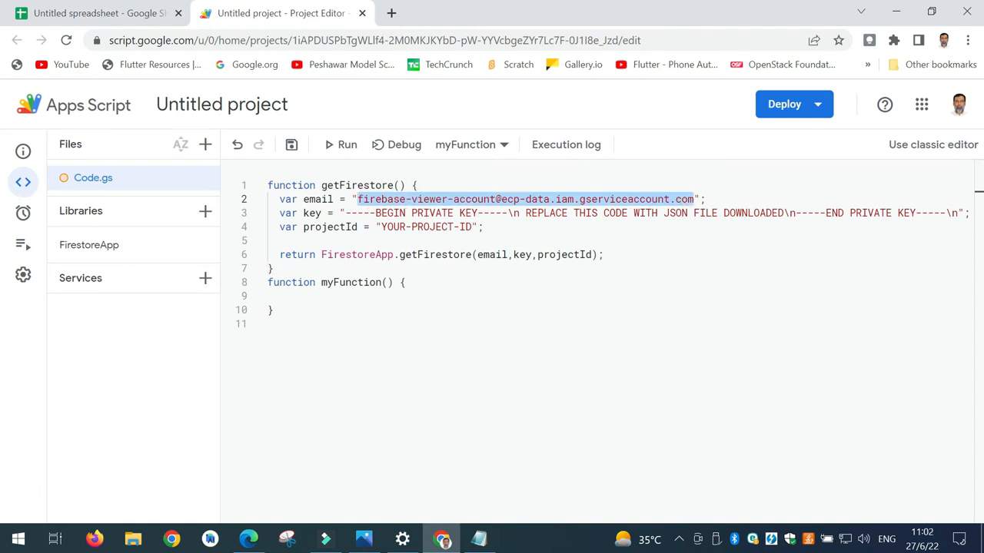
pyautogui.click(692, 199)
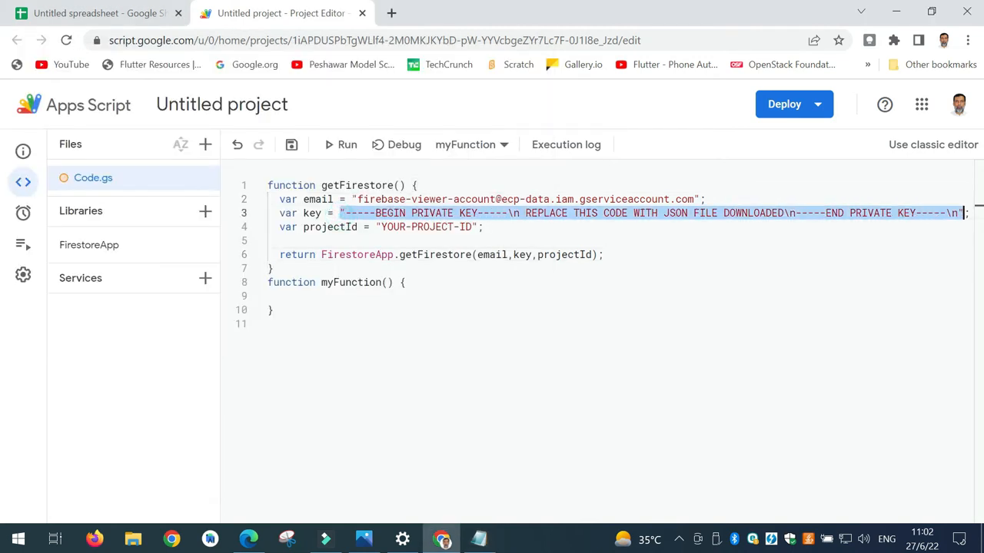
pyautogui.press('Delete')
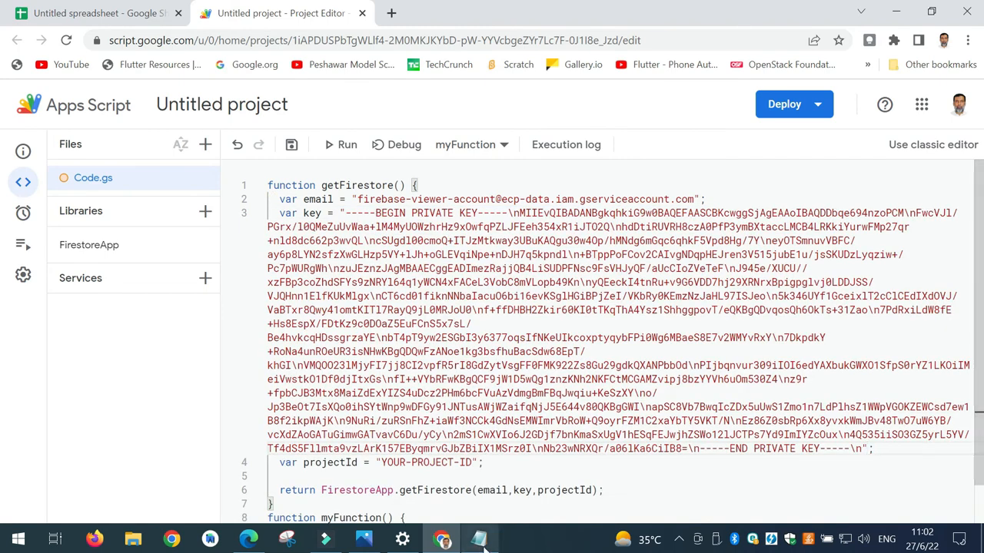
# Step: Check the key file's project_id and set projectId to ecp-data
pyautogui.click(478, 538)
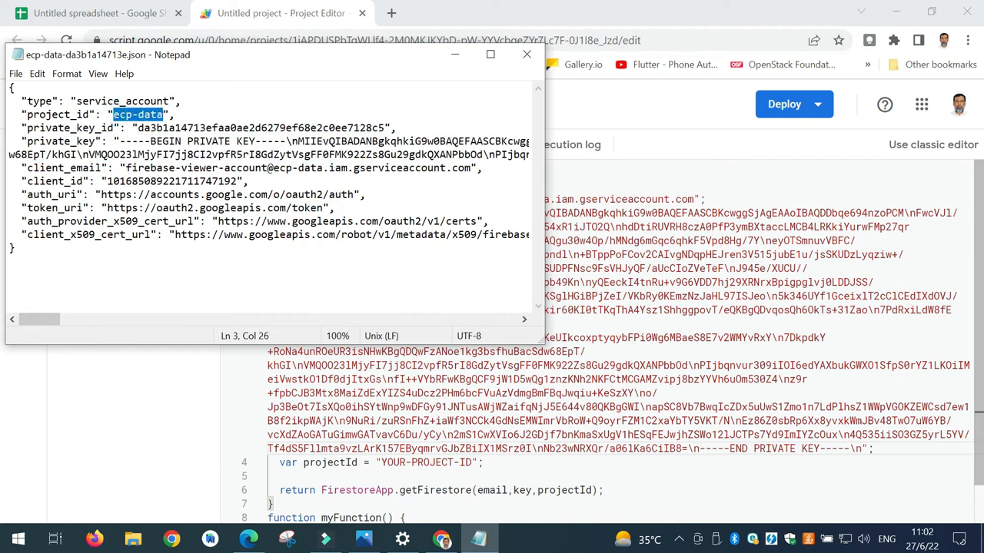
pyautogui.click(526, 53)
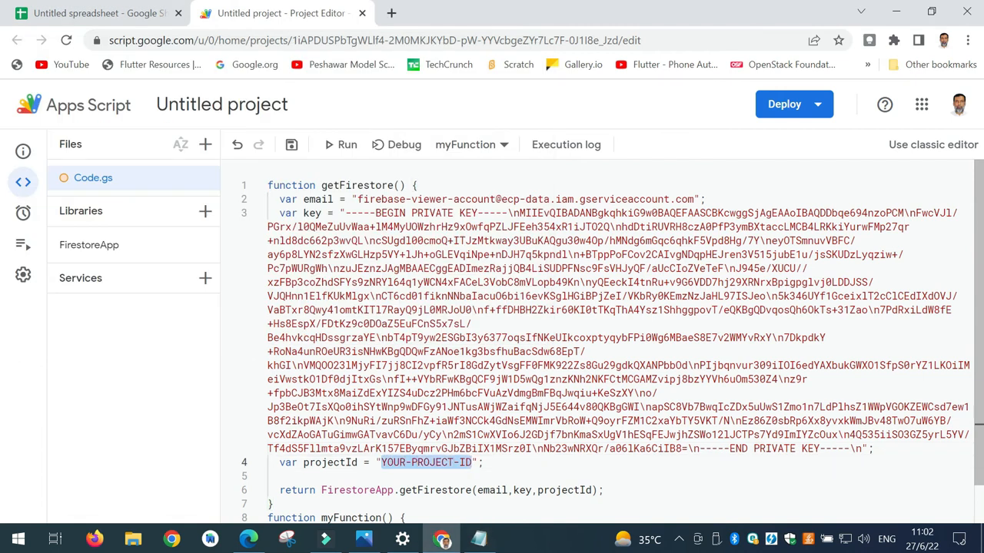
pyautogui.write('ecp-data')
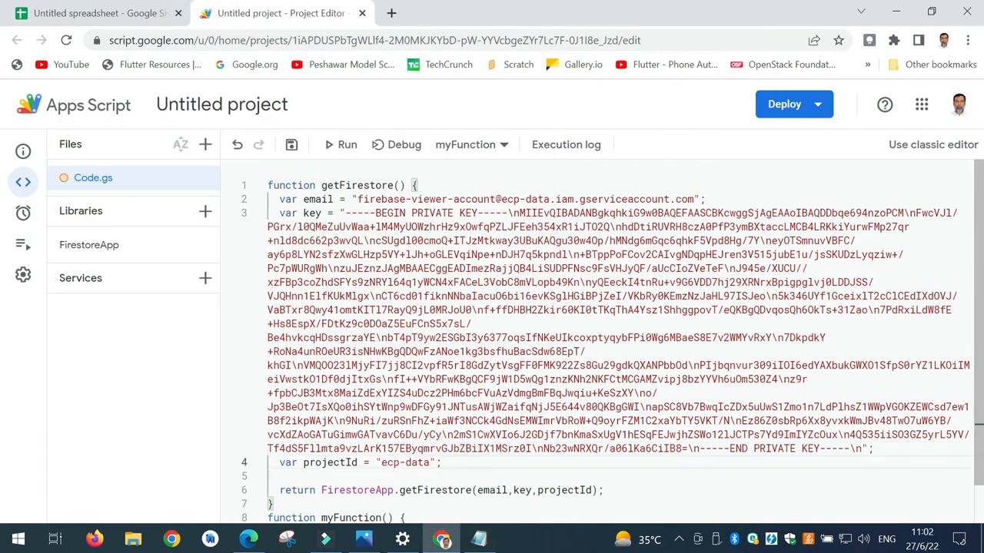
pyautogui.doubleClick(357, 185)
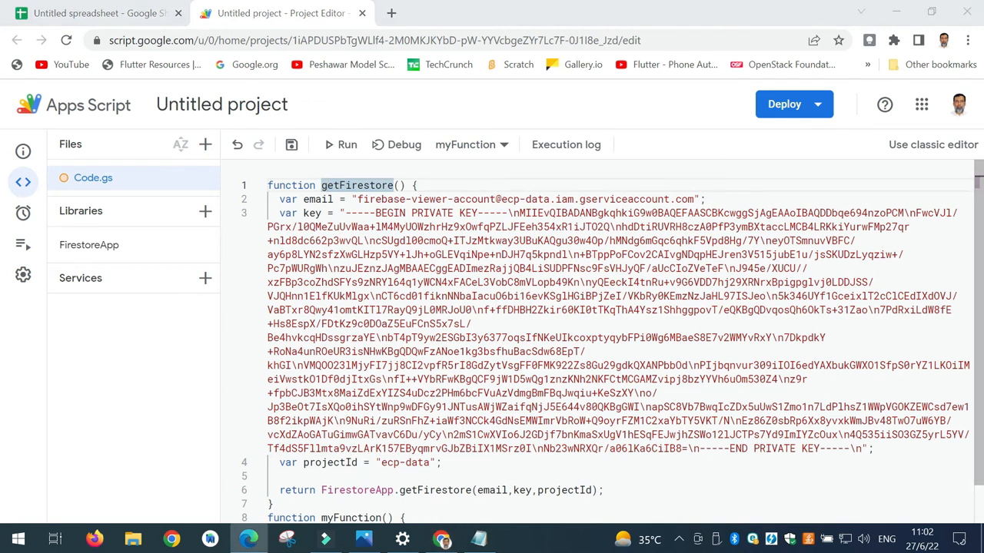
# Step: Code myFunction to loop over ecpusers documents and appendRow each name and designation, relabelling comments
pyautogui.scroll(-3)
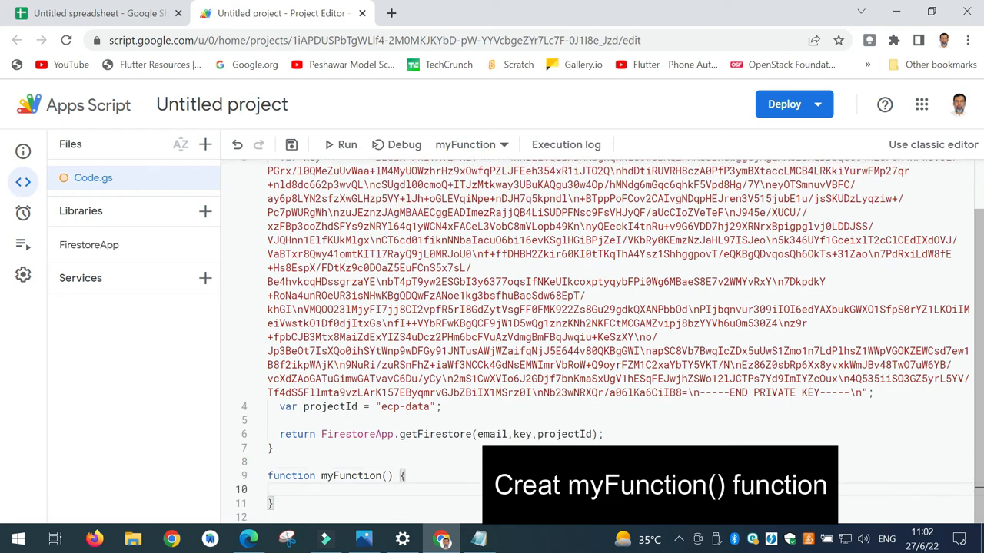
pyautogui.moveTo(299, 187)
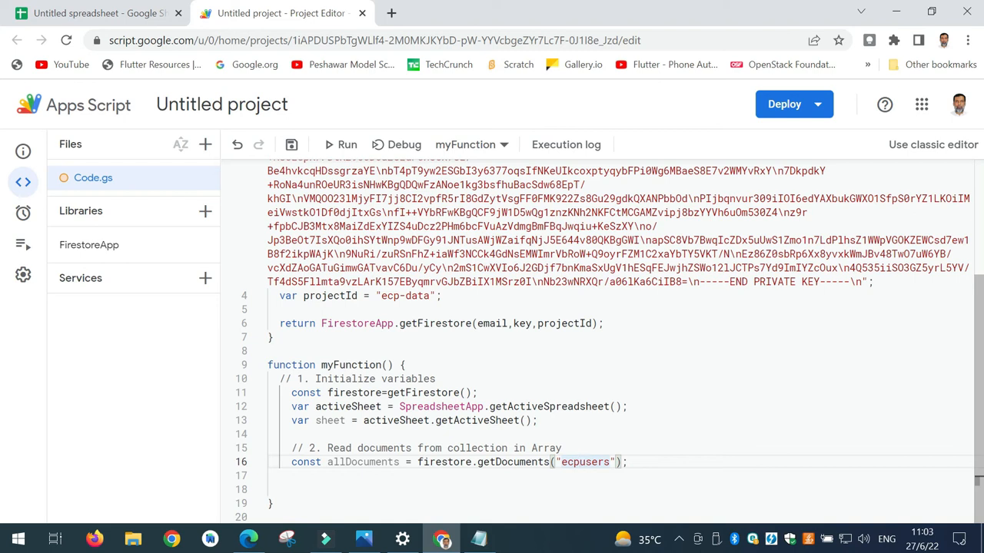
pyautogui.doubleClick(363, 462)
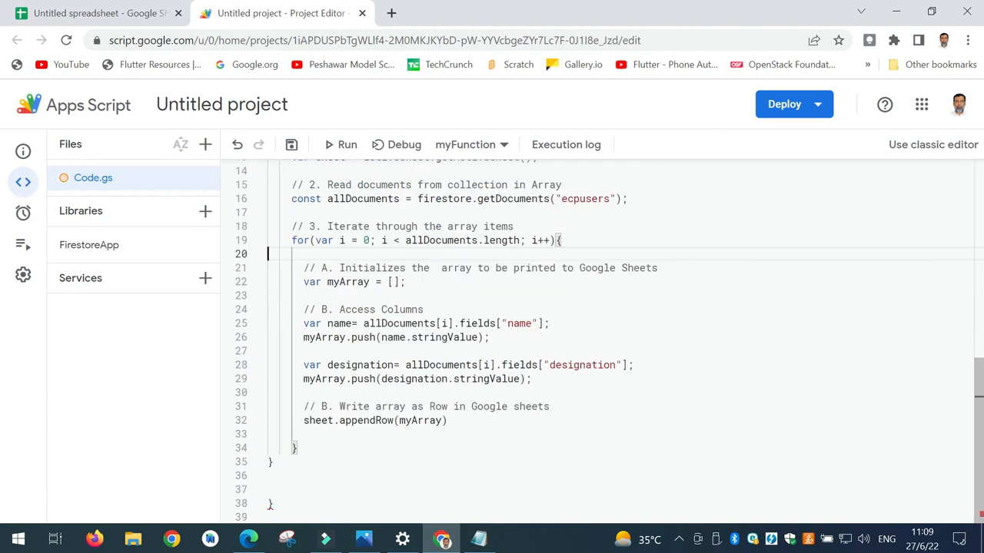
pyautogui.doubleClick(441, 240)
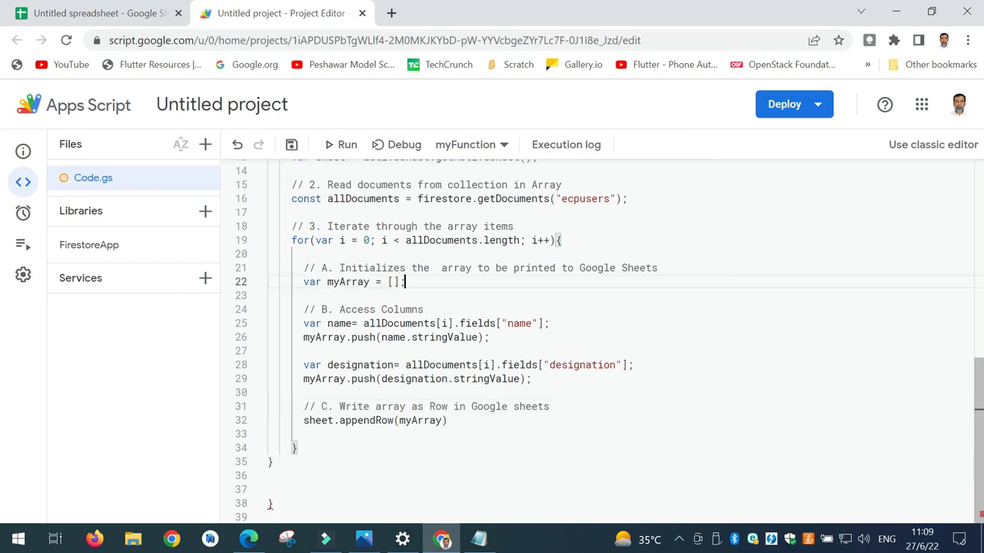
pyautogui.click(423, 309)
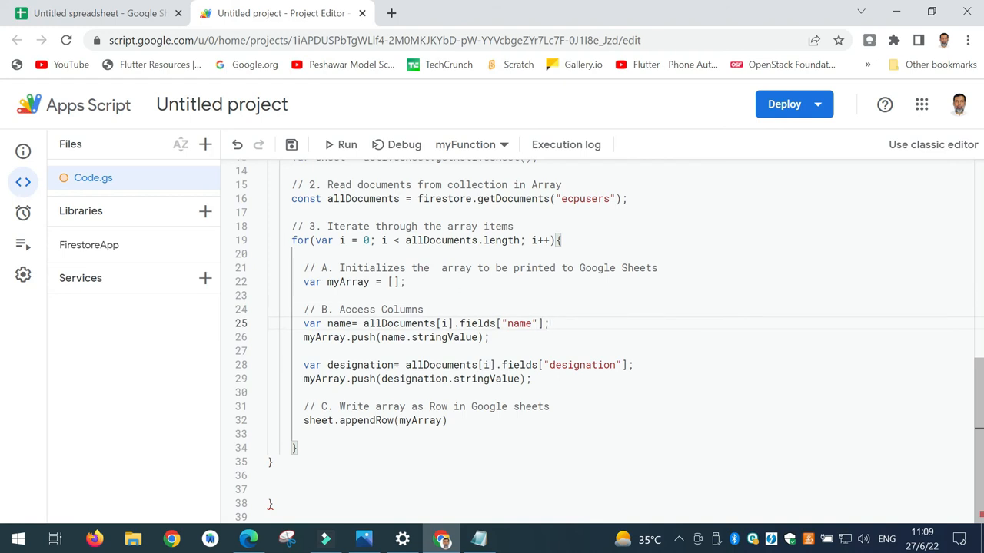
pyautogui.doubleClick(520, 323)
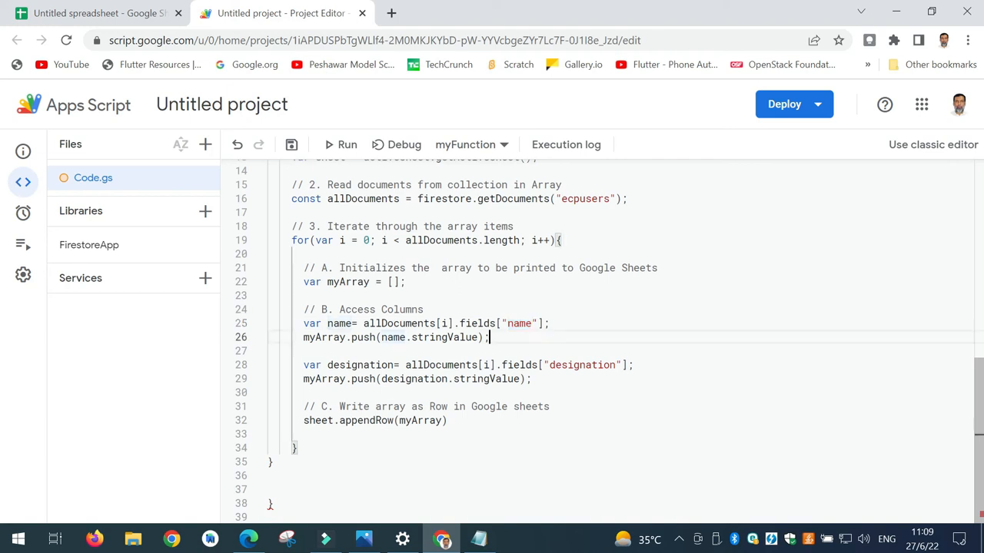
pyautogui.doubleClick(518, 323)
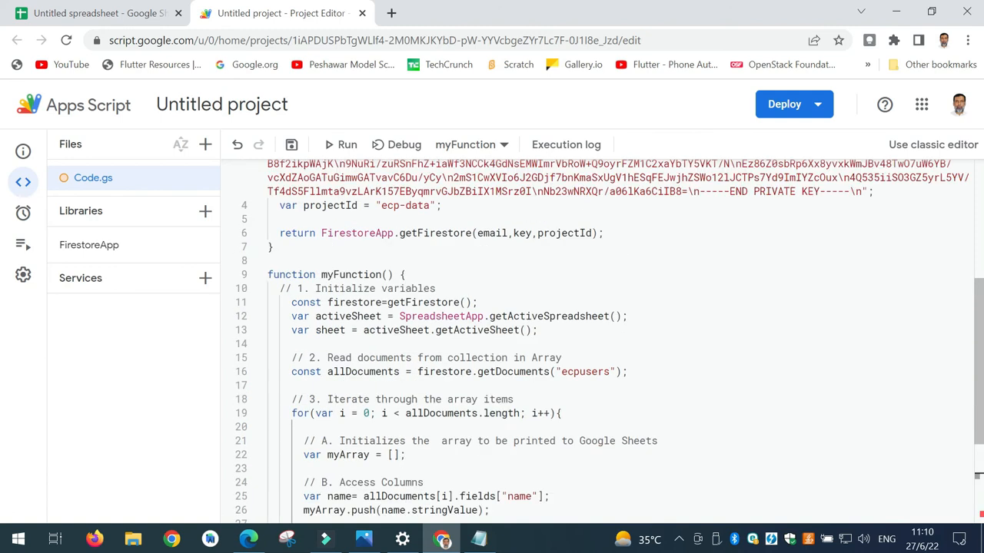
# Step: Run getFirestore, then select myFunction in the function dropdown and run it
pyautogui.scroll(-3)
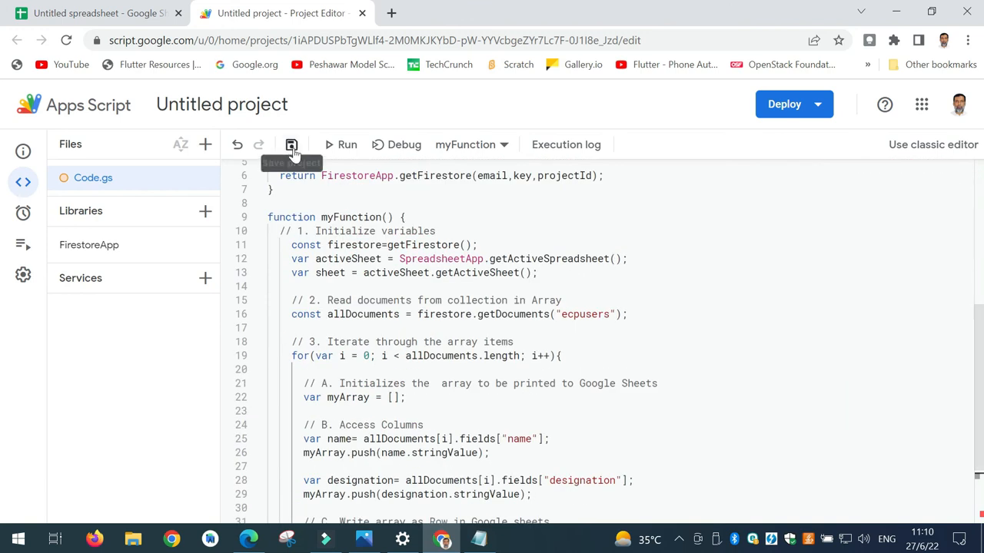
pyautogui.moveTo(291, 146)
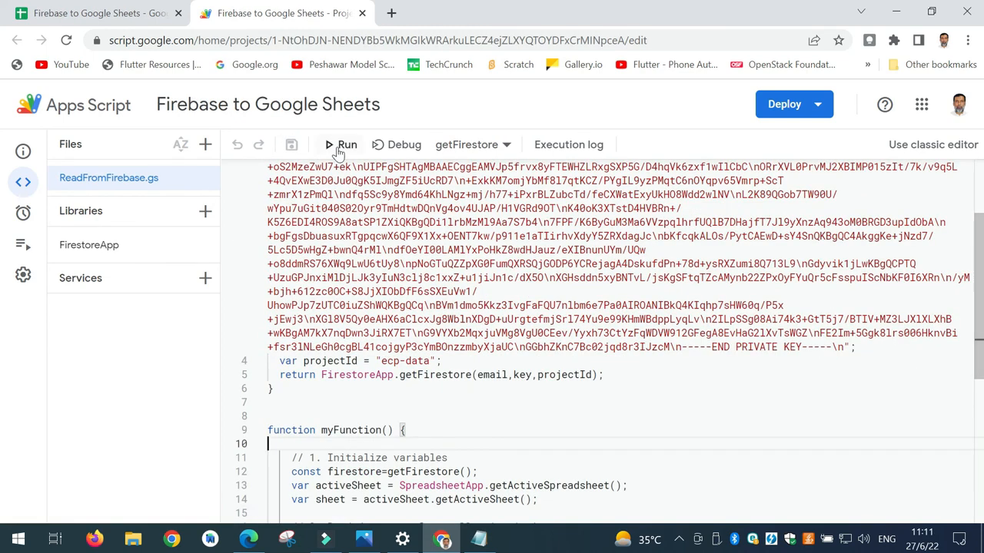
pyautogui.click(346, 145)
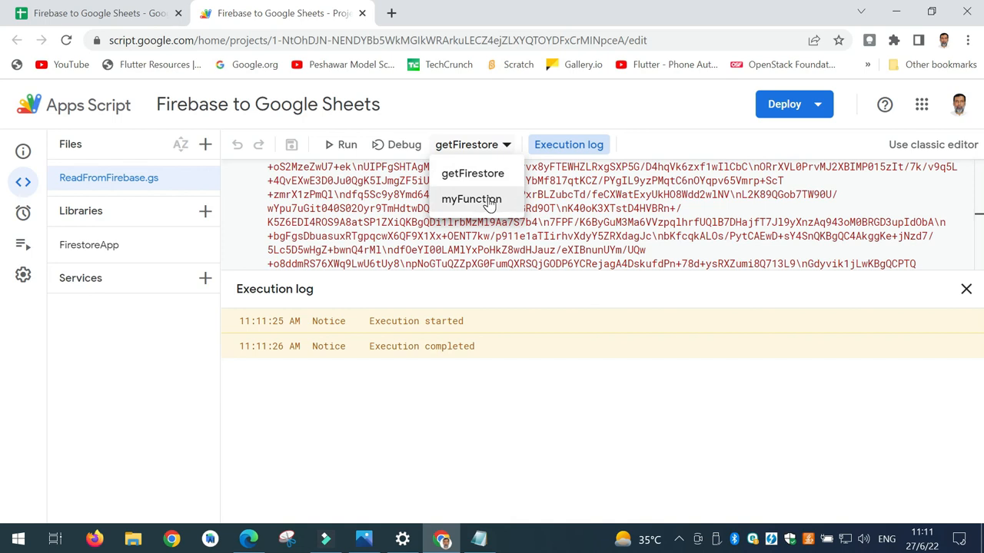
pyautogui.click(471, 199)
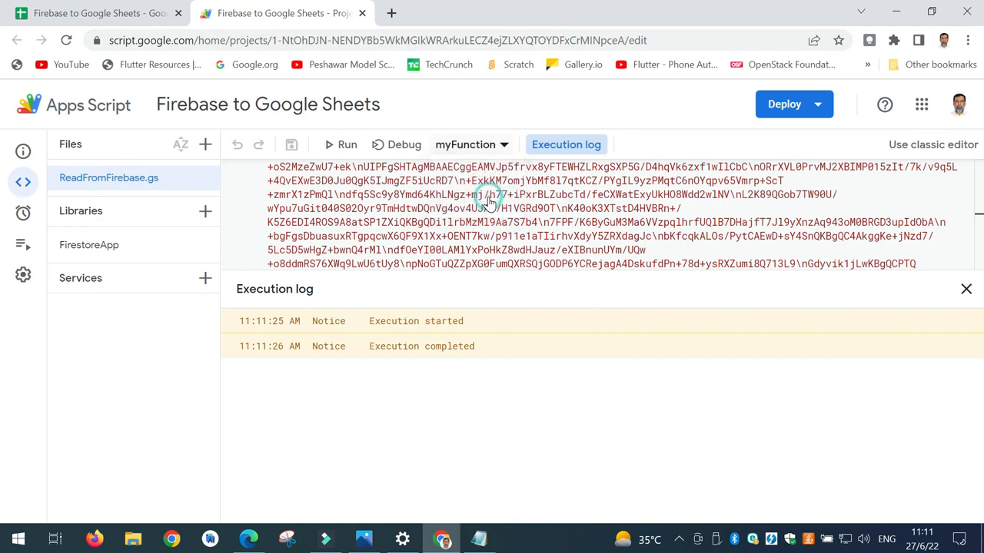
pyautogui.click(98, 13)
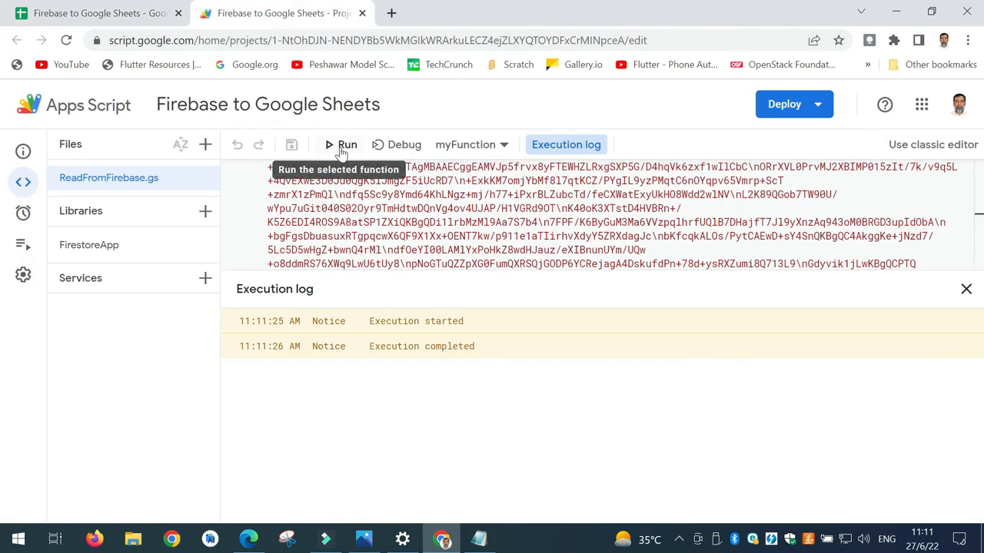
pyautogui.click(347, 144)
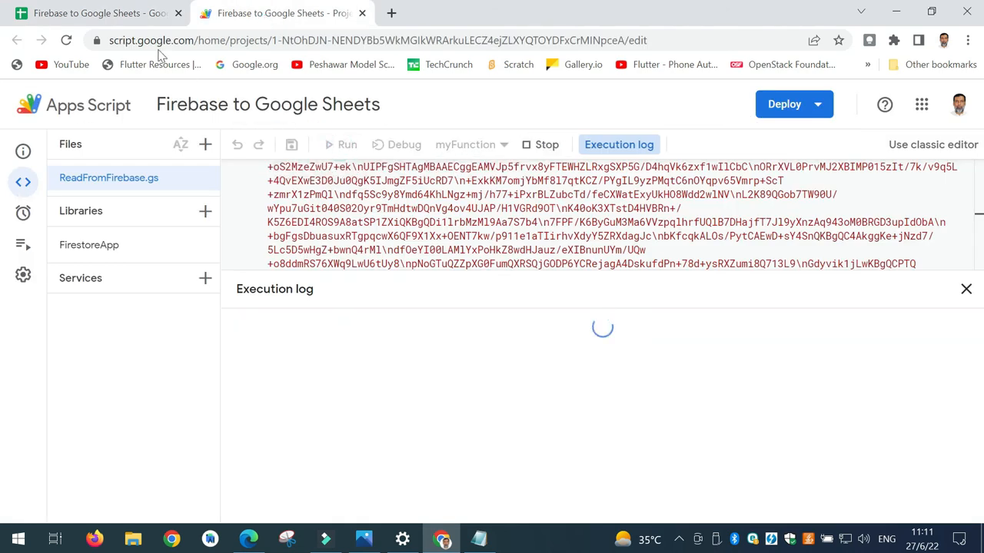
# Step: View the Firebase to Google Sheets spreadsheet holding six ecpusers name and designation rows
pyautogui.click(92, 13)
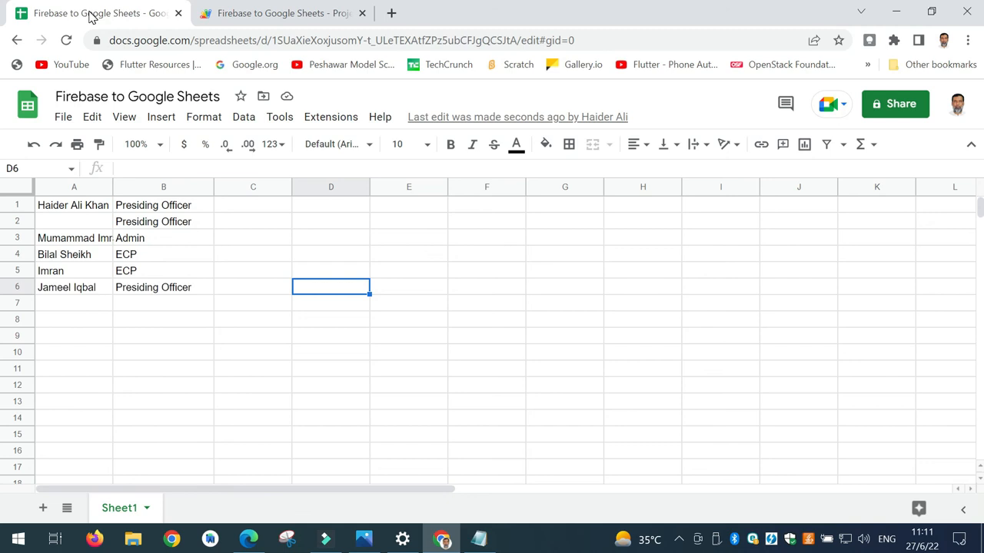
pyautogui.moveTo(169, 277)
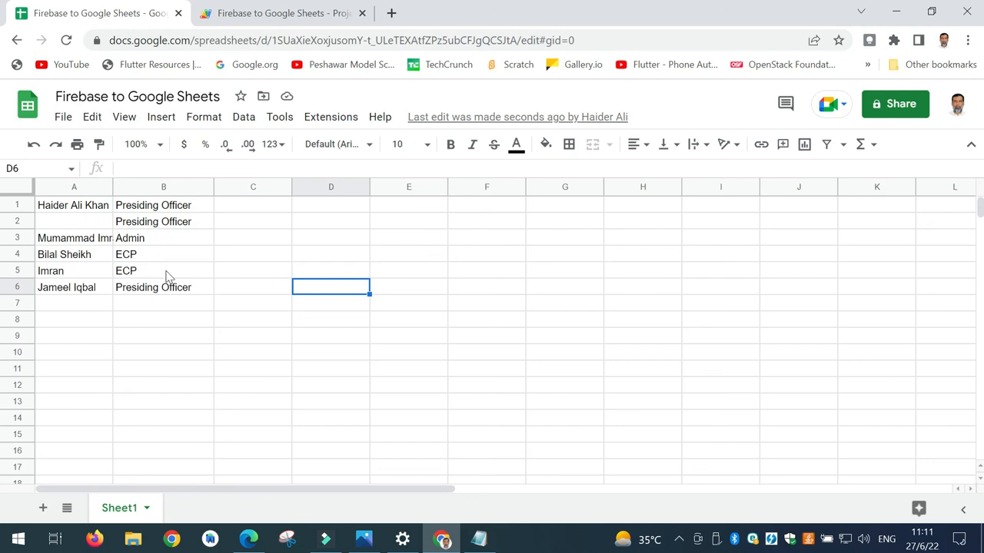
pyautogui.moveTo(185, 341)
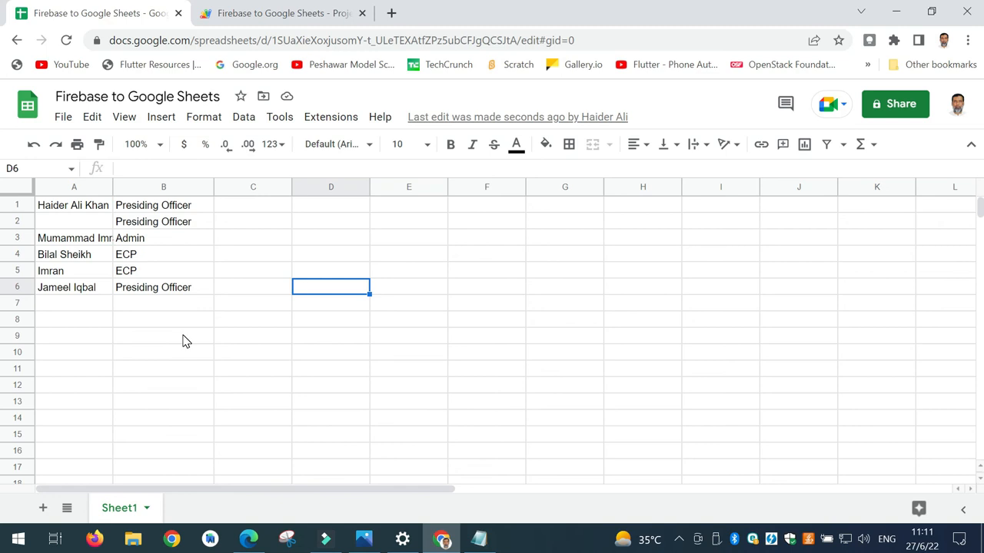
pyautogui.moveTo(305, 368)
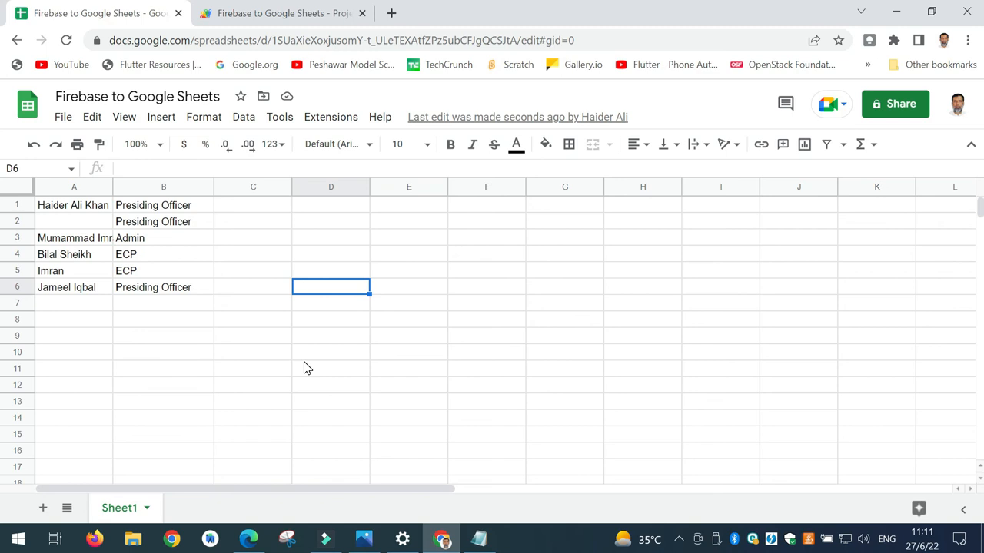
pyautogui.moveTo(334, 464)
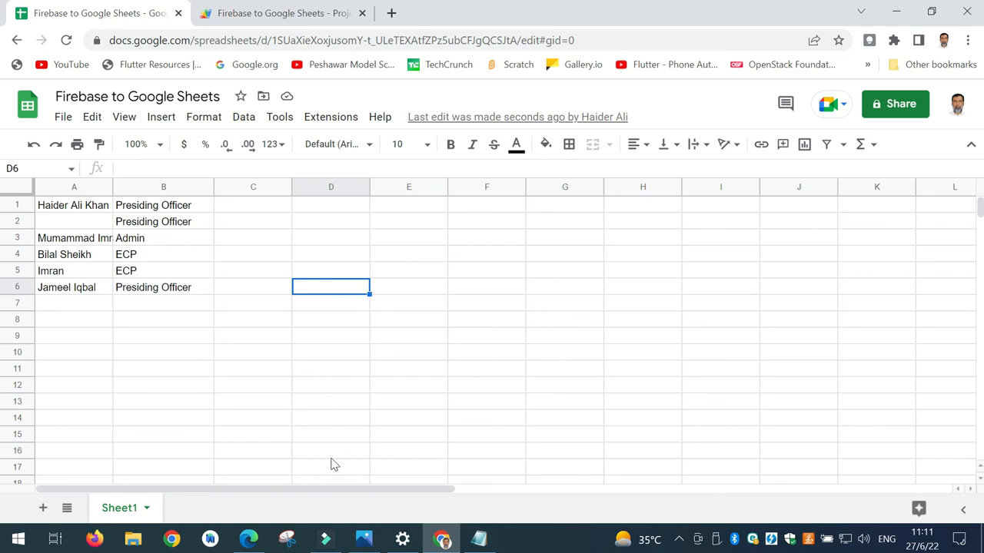
pyautogui.click(325, 538)
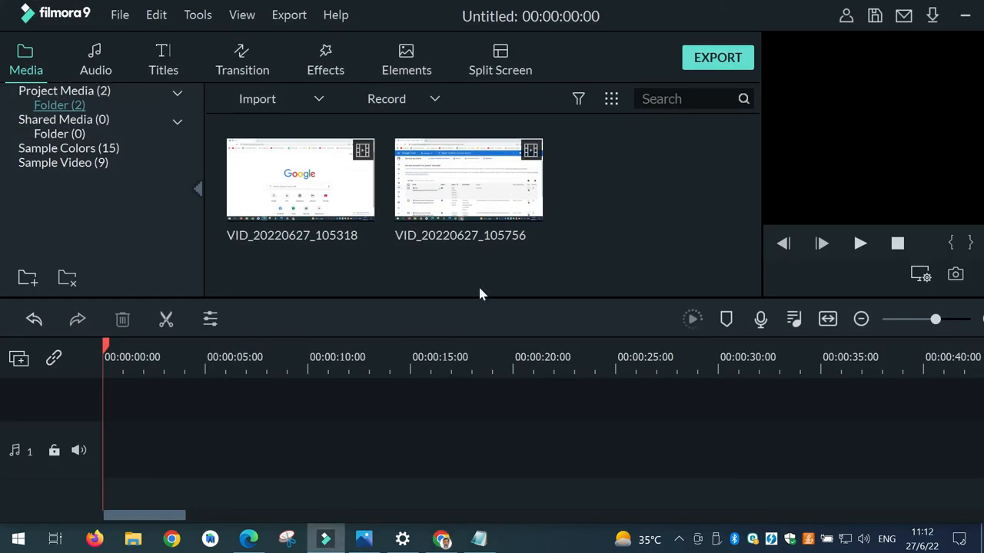